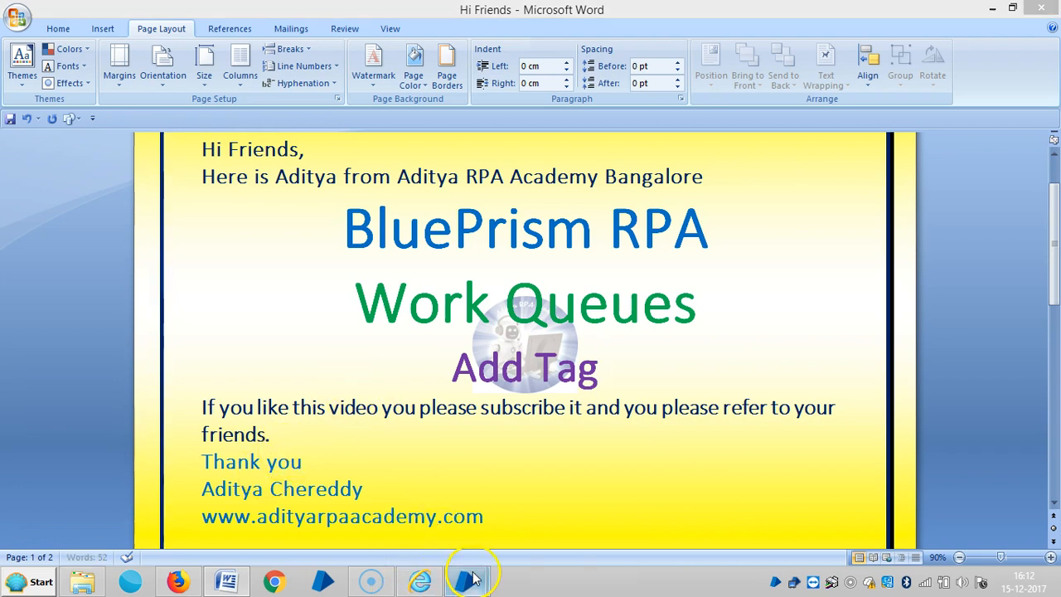
- Switch from the Word title page to the 'Blue Prism - The Virtual Workforce' window
click(467, 580)
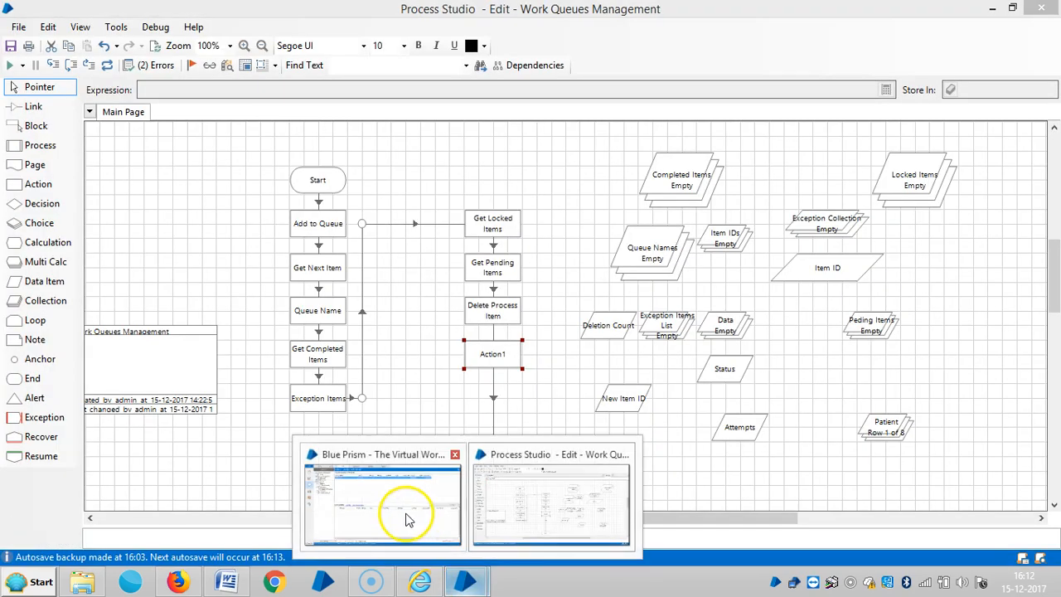
click(383, 497)
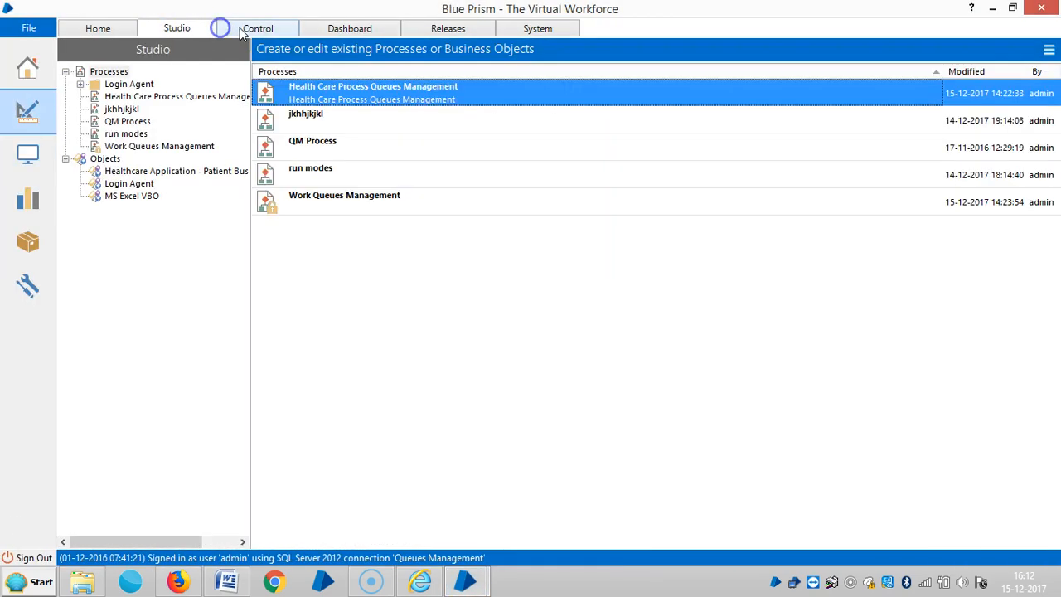
- Open Control and view the BluePrism queue's empty Queue Contents grid
click(257, 28)
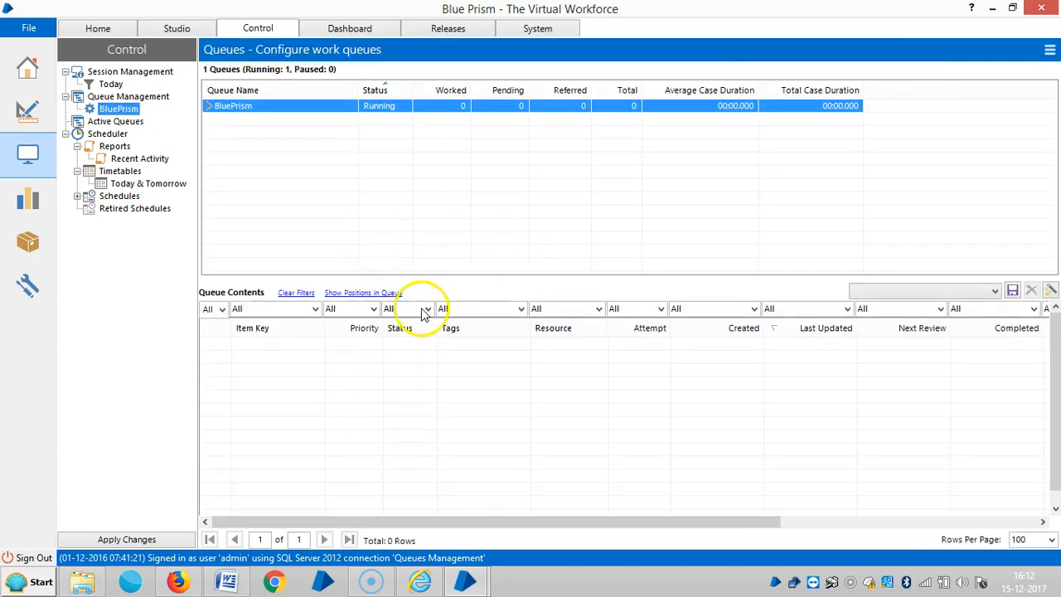
mouse_move(468, 402)
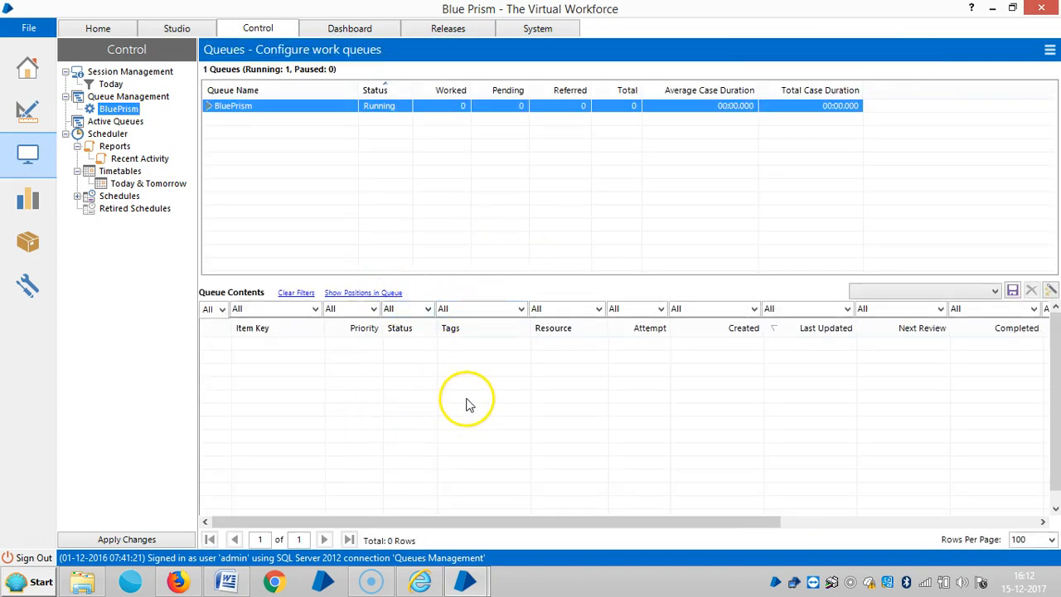
mouse_move(469, 408)
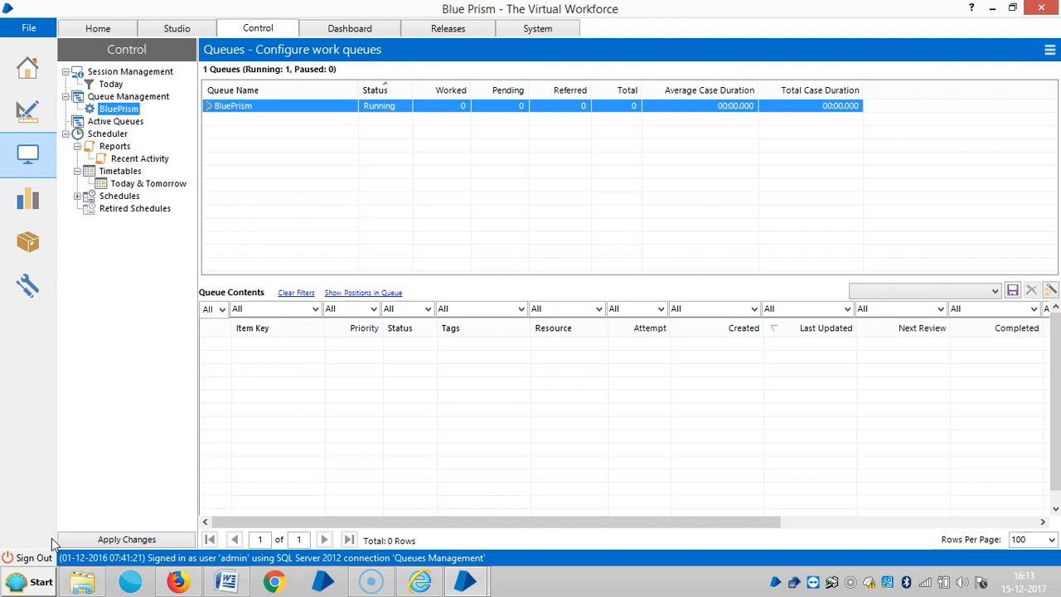
mouse_move(514, 323)
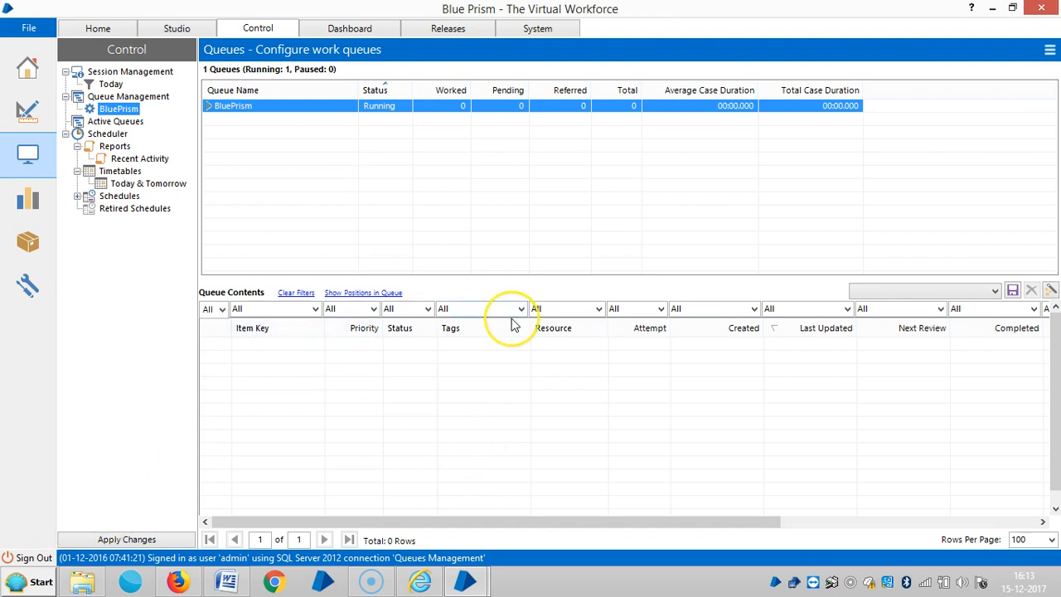
mouse_move(497, 332)
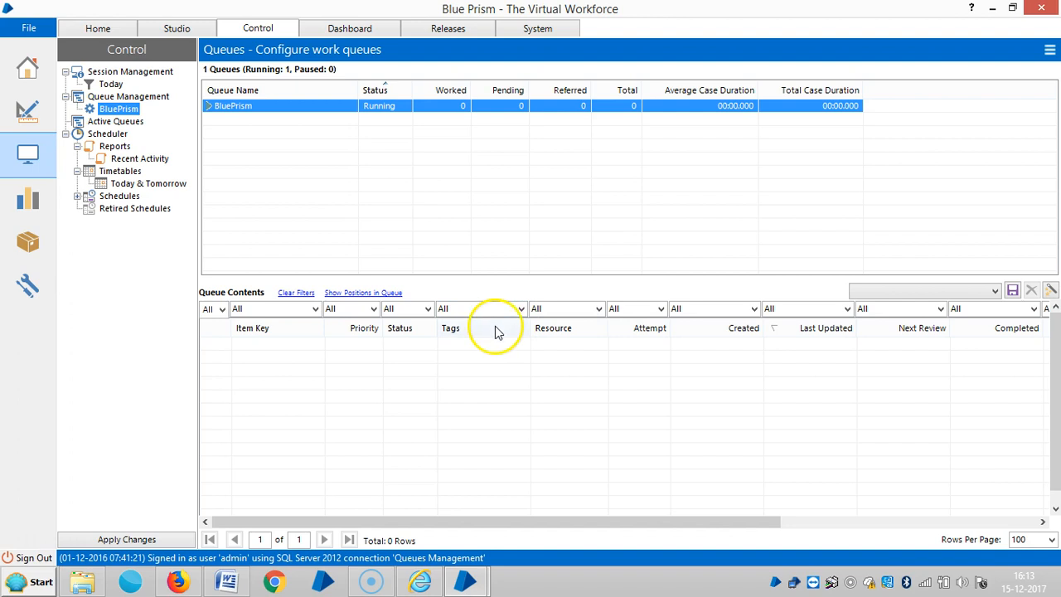
mouse_move(496, 330)
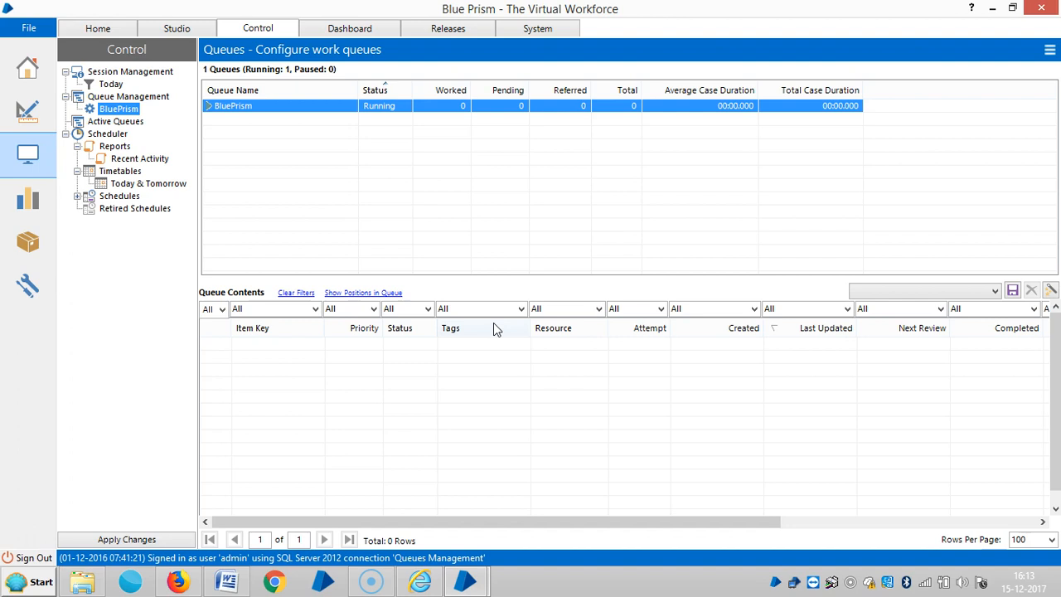
mouse_move(235, 540)
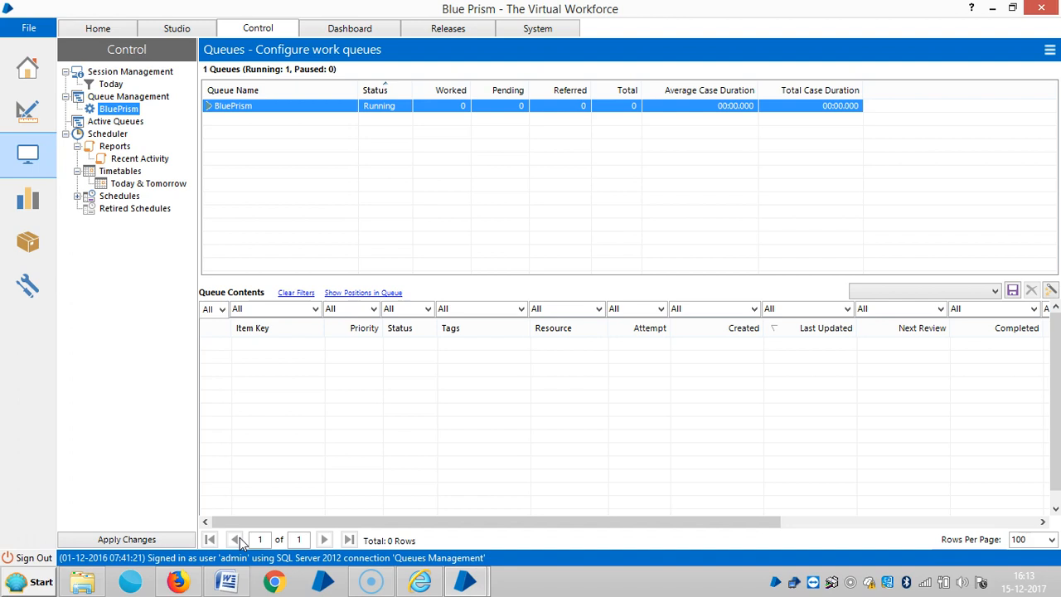
mouse_move(14, 529)
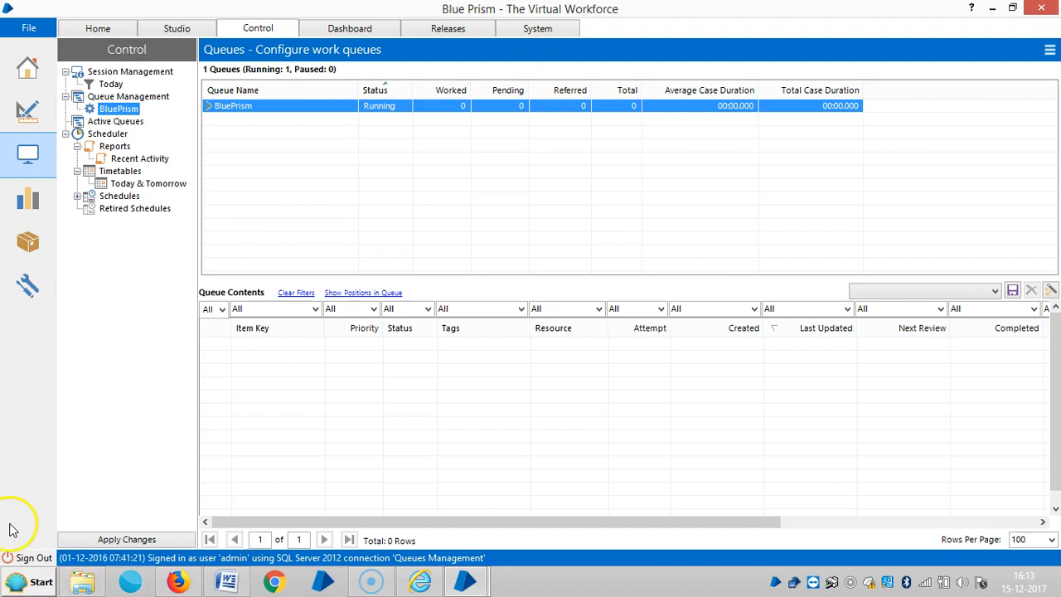
mouse_move(63, 535)
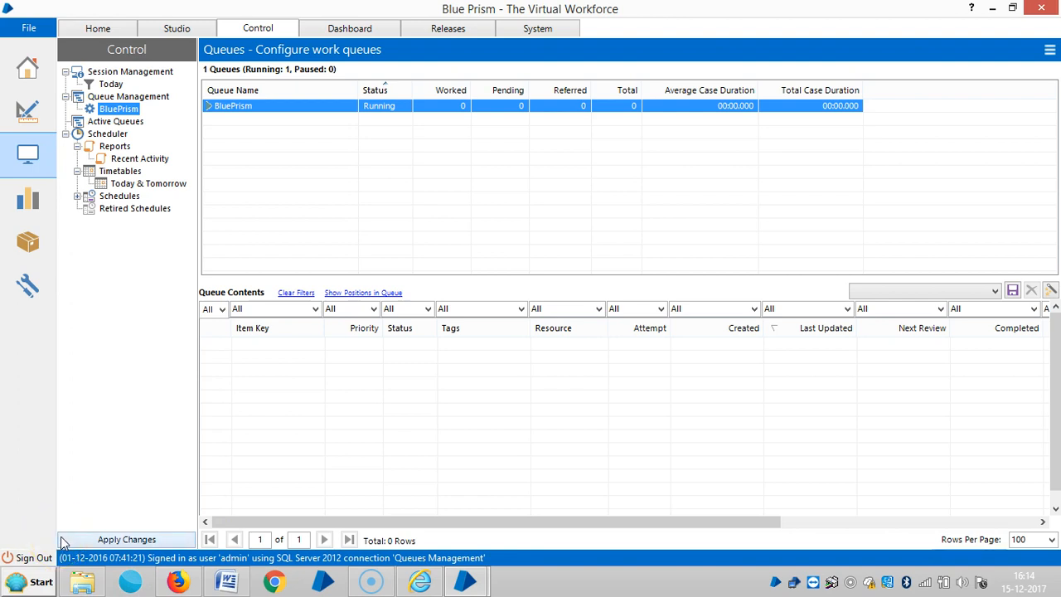
mouse_move(91, 539)
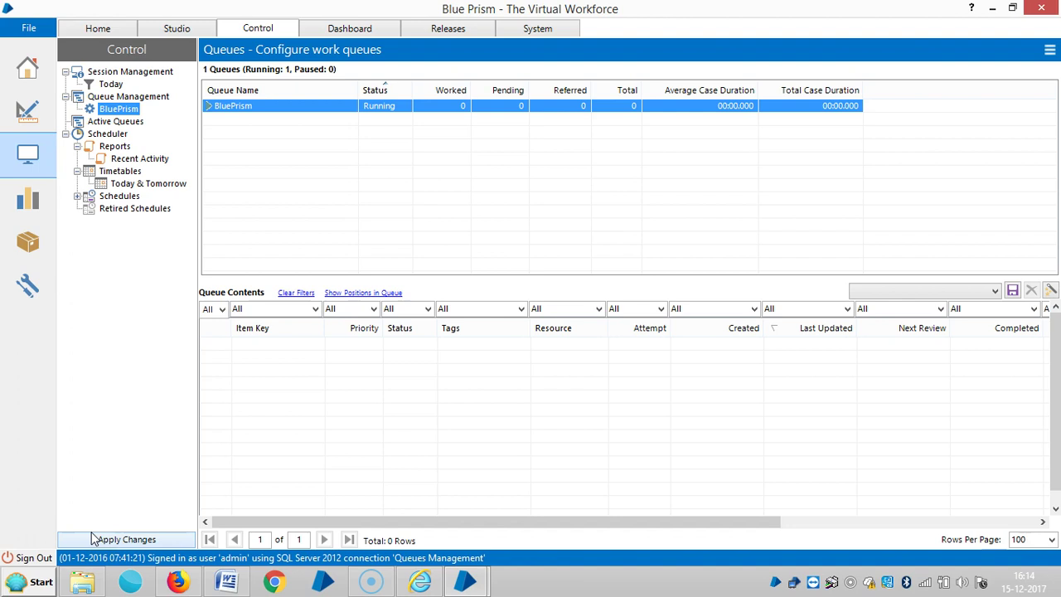
mouse_move(25, 557)
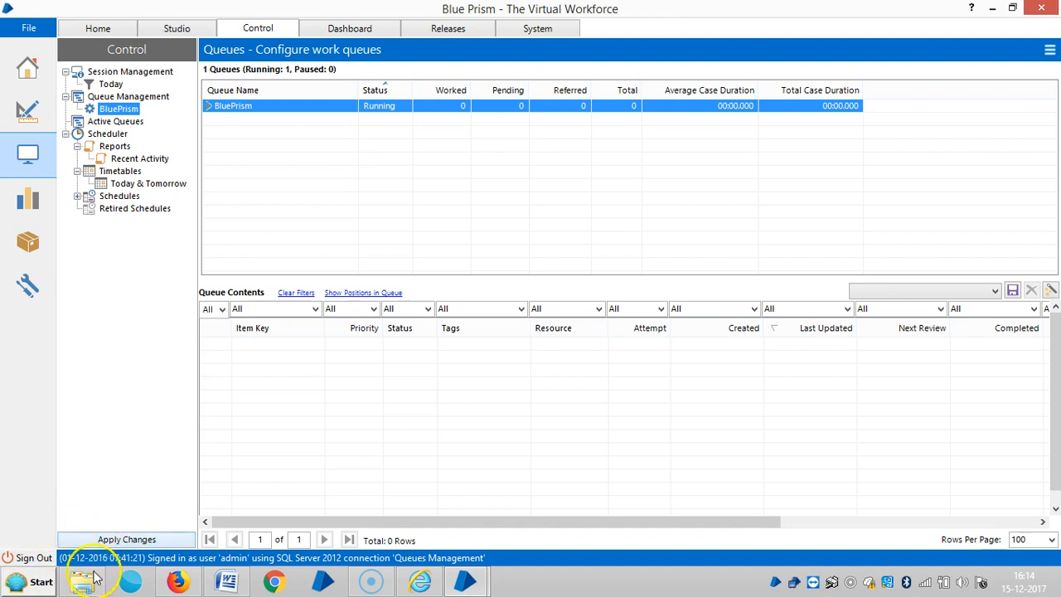
mouse_move(430, 463)
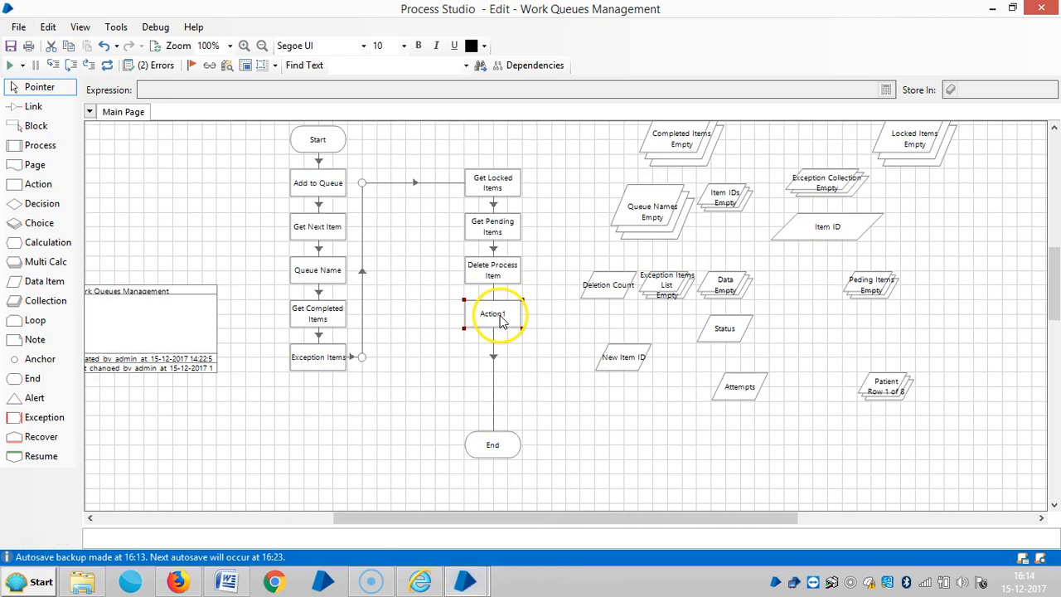
- Delete the old Delete Process Item stage and add a new Action1 below Get Pending Items
right_click(493, 314)
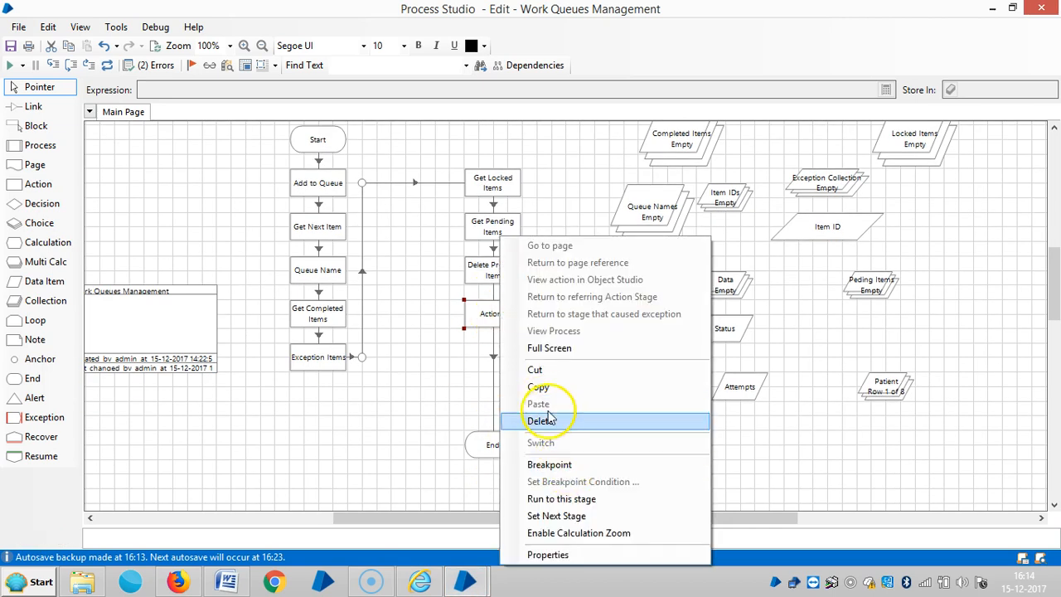
mouse_move(545, 465)
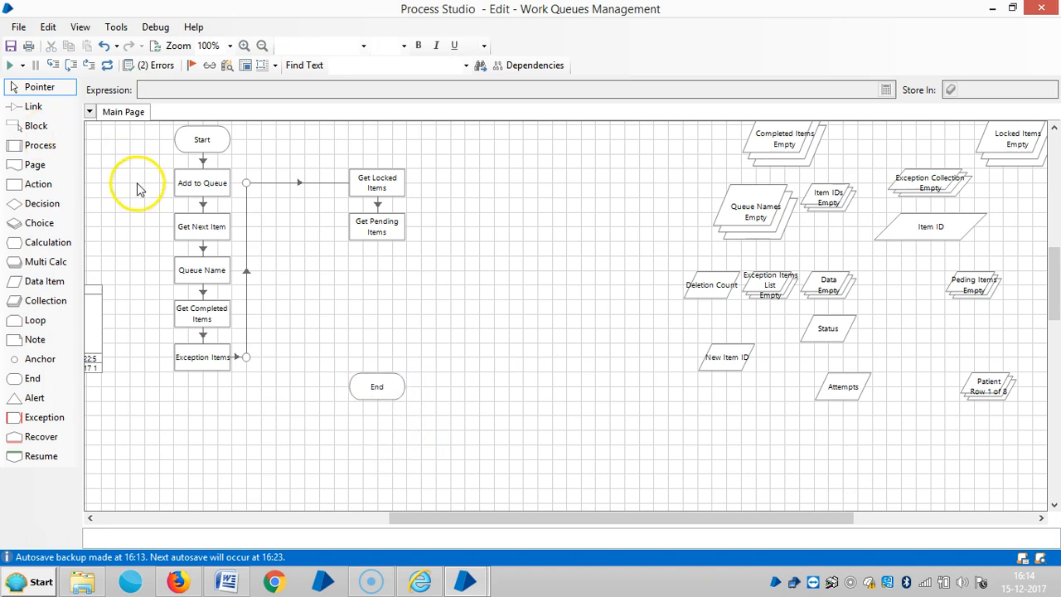
click(106, 66)
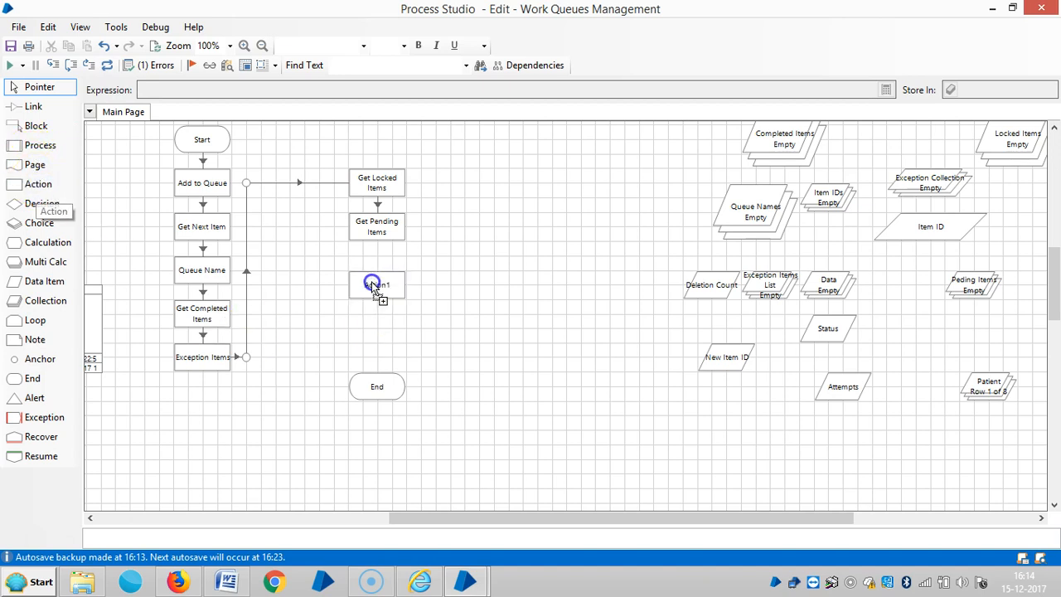
- Set Action1 to Work Queues' Tag Item, with Item ID input [Item ID]
double_click(376, 284)
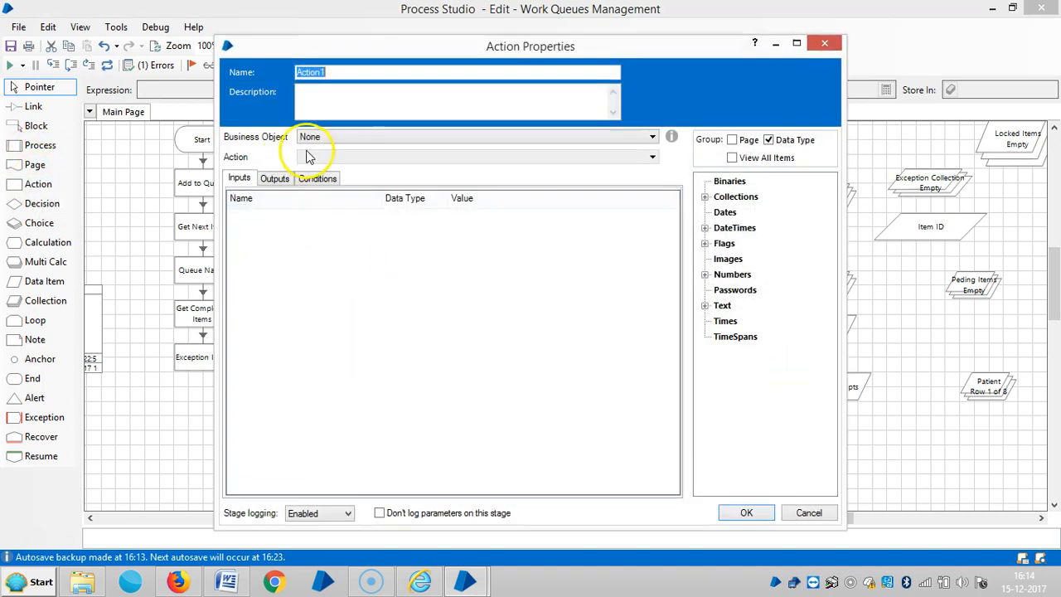
click(477, 136)
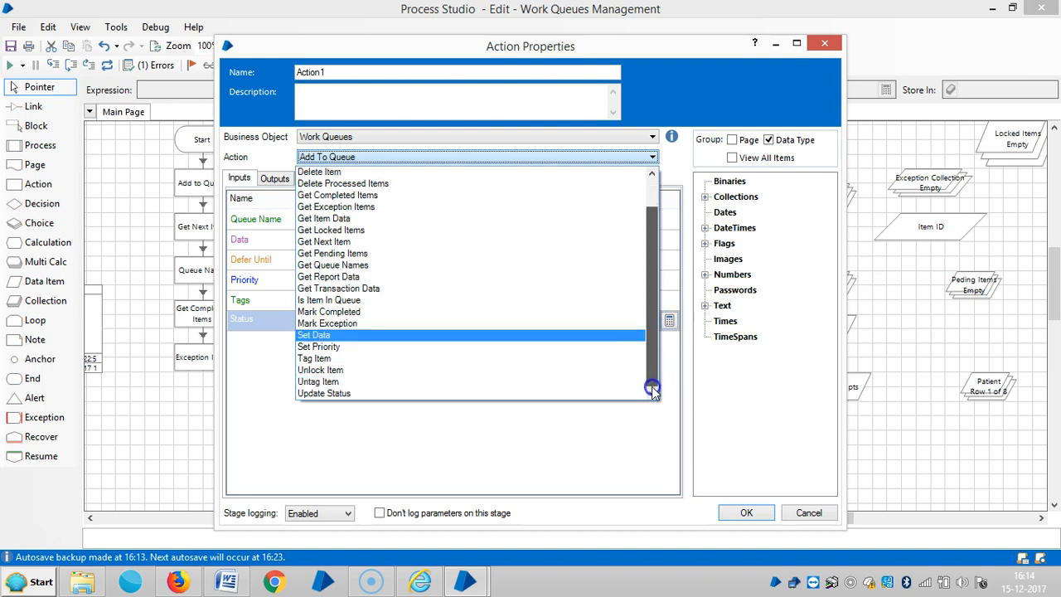
mouse_move(314, 358)
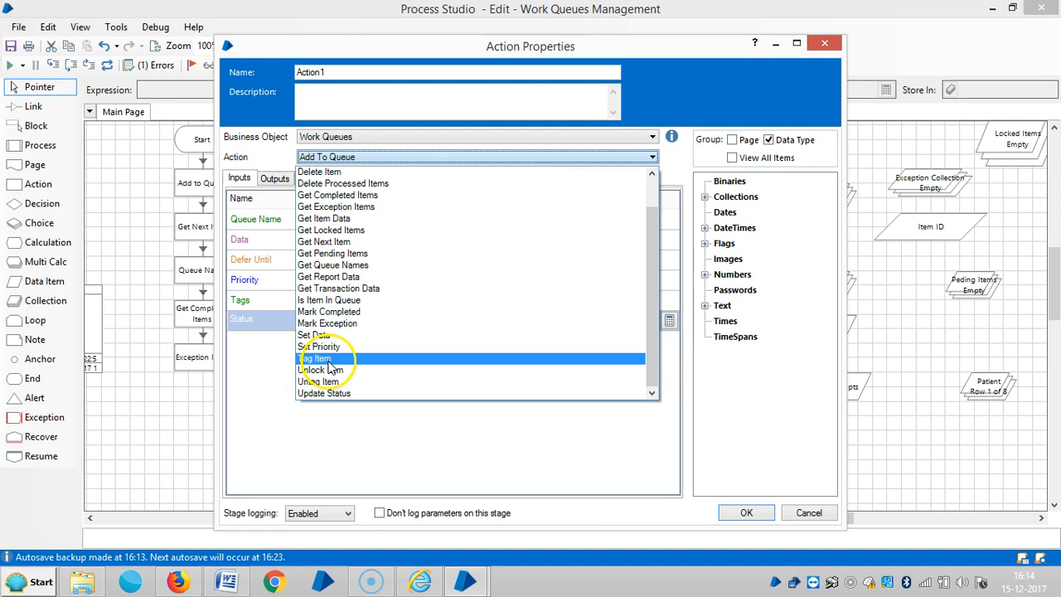
click(314, 358)
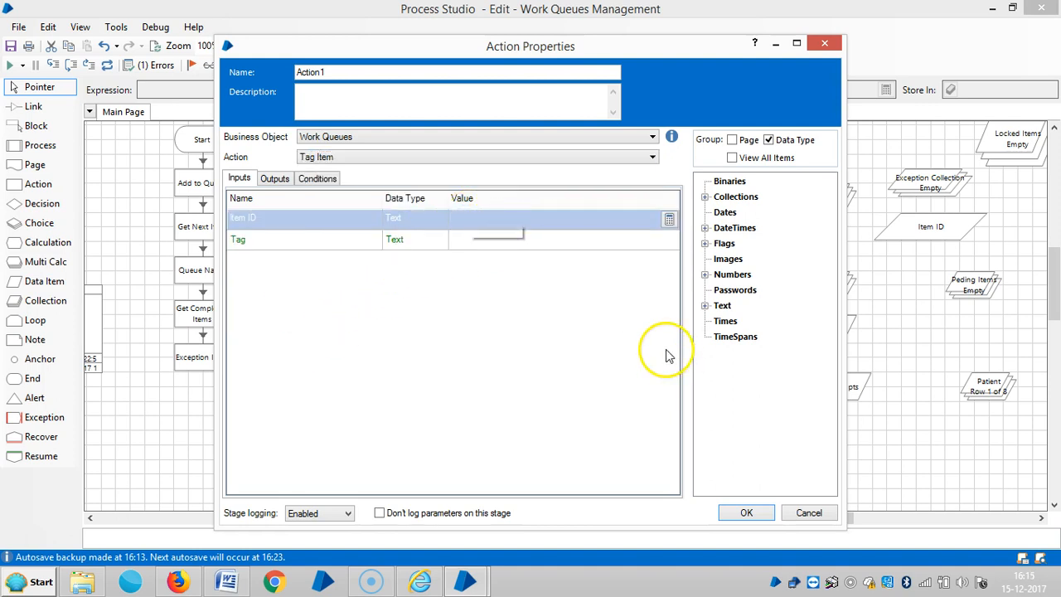
click(705, 305)
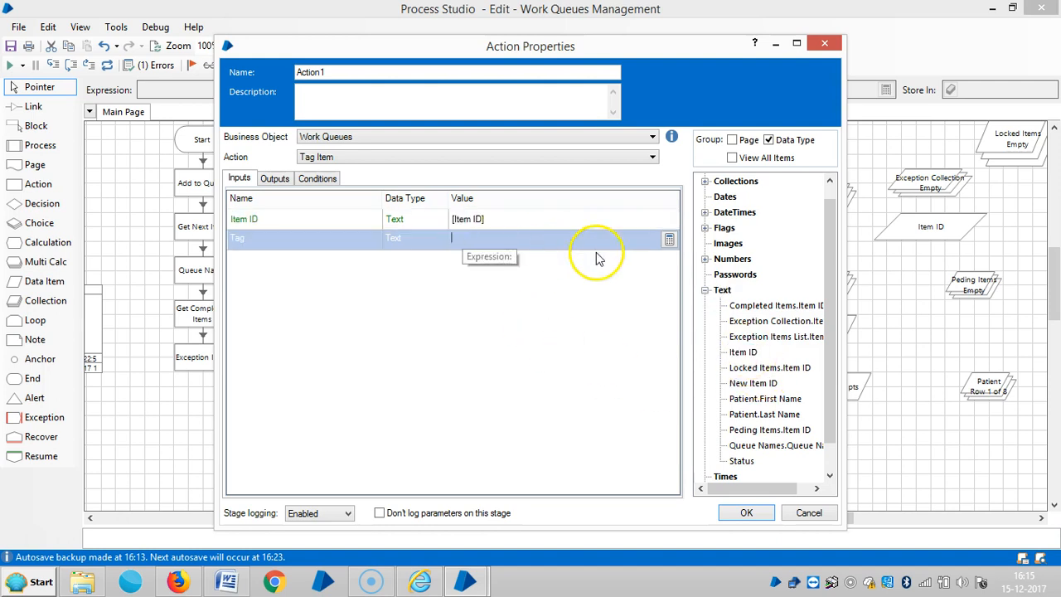
- Set the Tag input to 'Patient Information', check Outputs, and rename the stage Tag Item
click(670, 239)
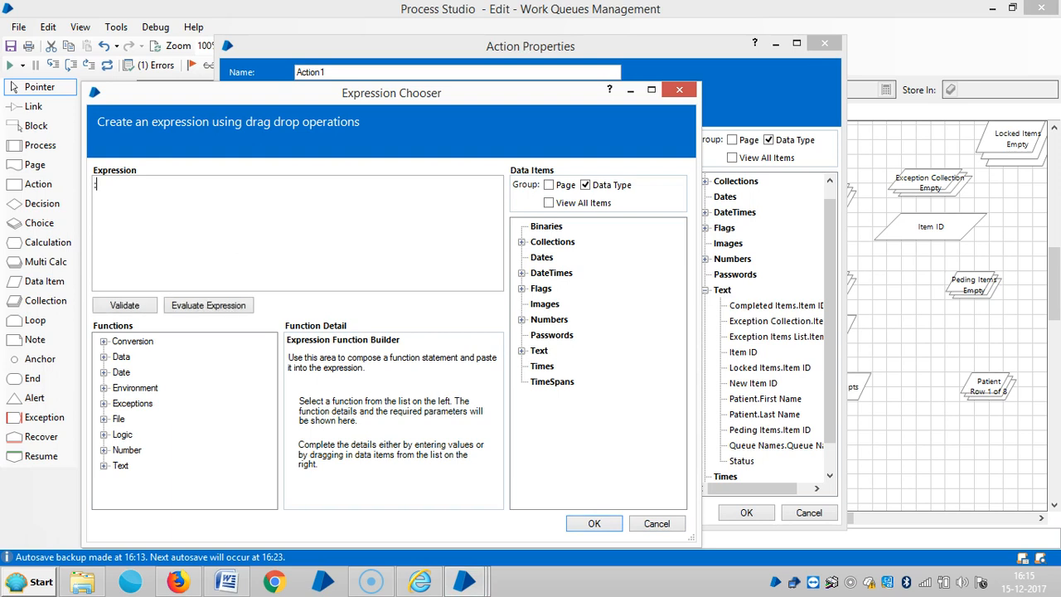
text(Patient)
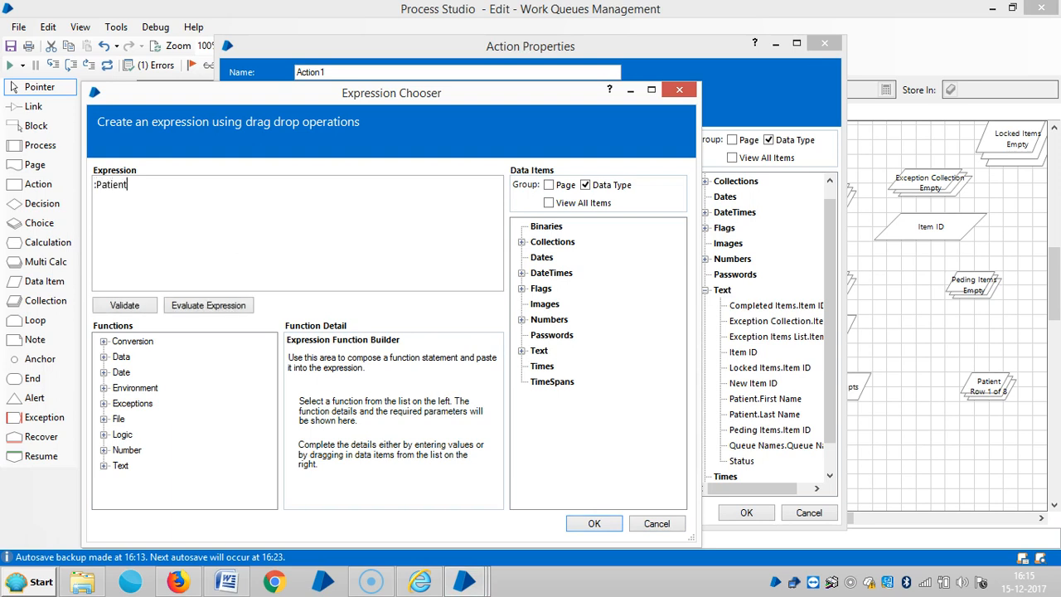
text(Informat)
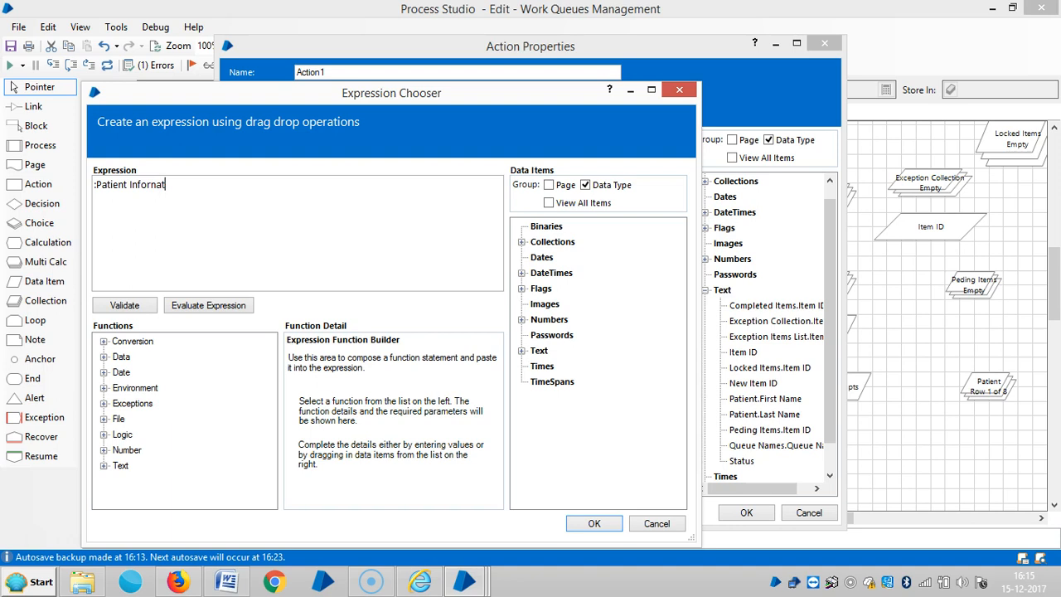
text(ion")
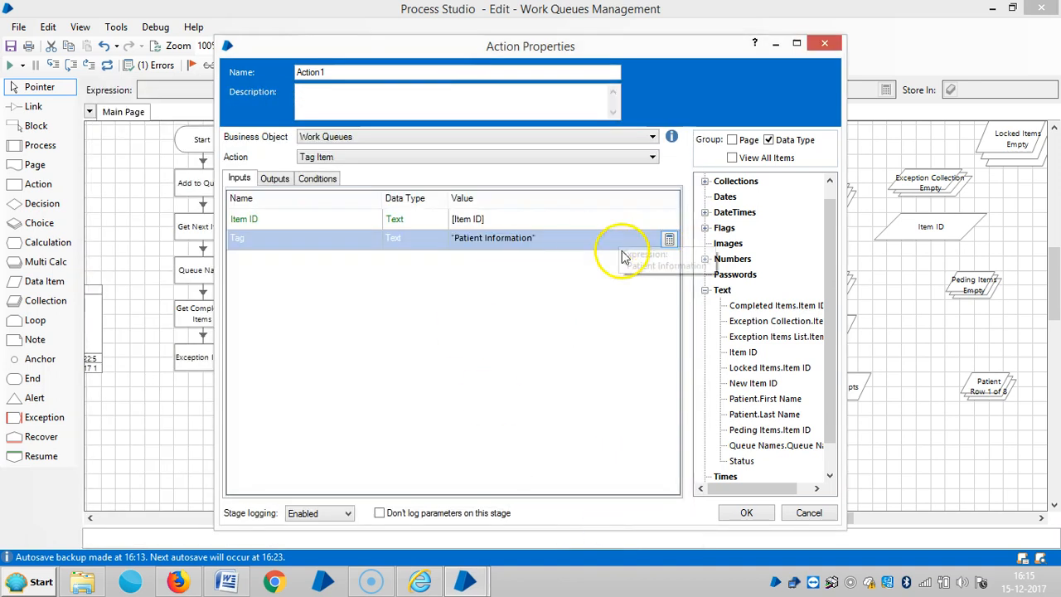
click(274, 177)
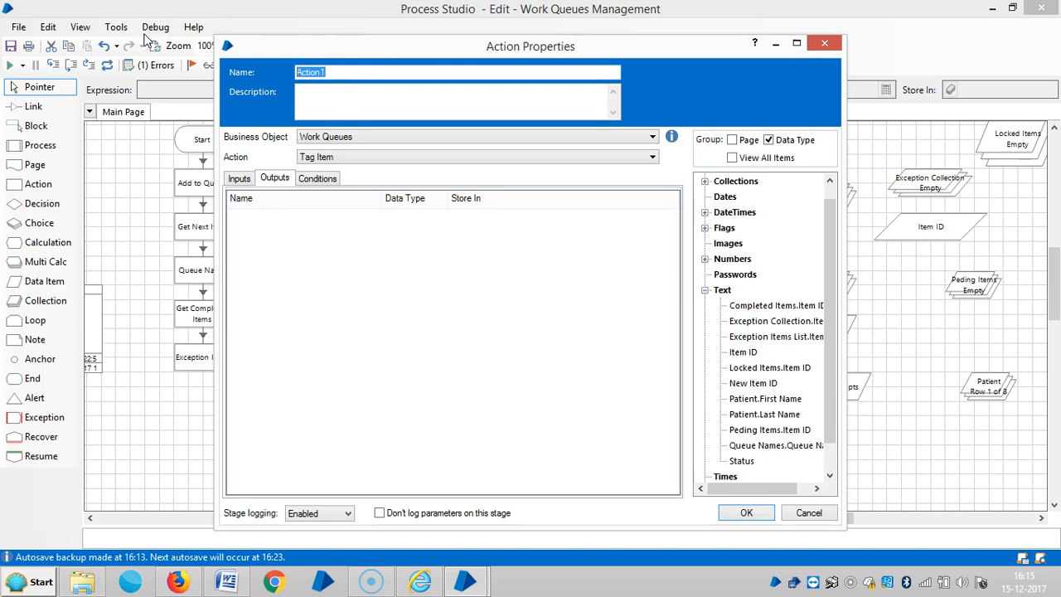
text(Tag Int)
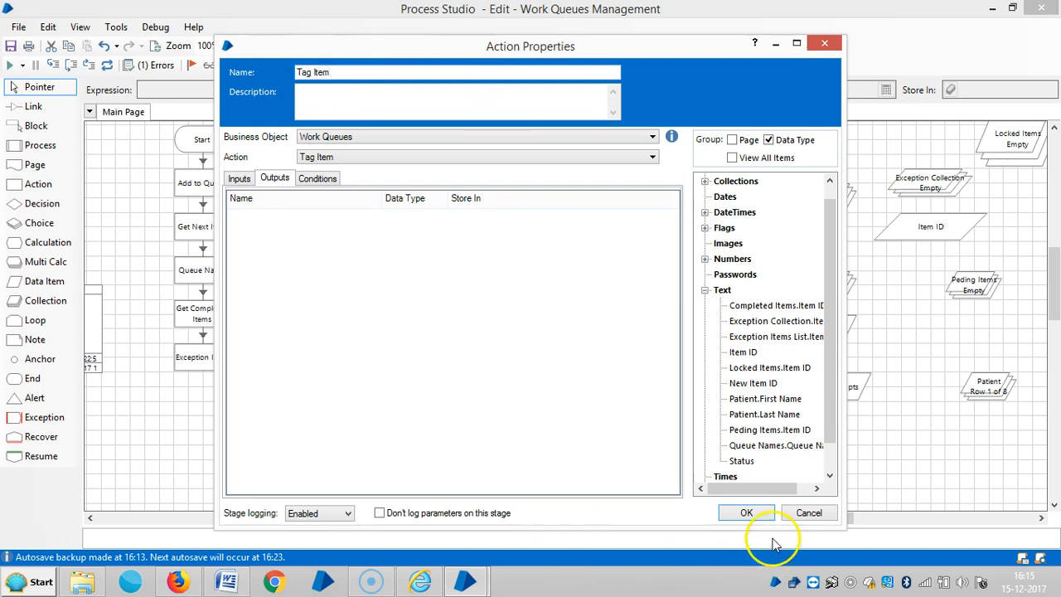
- Confirm the Tag Item properties and reposition the End stage below Tag Item
click(746, 512)
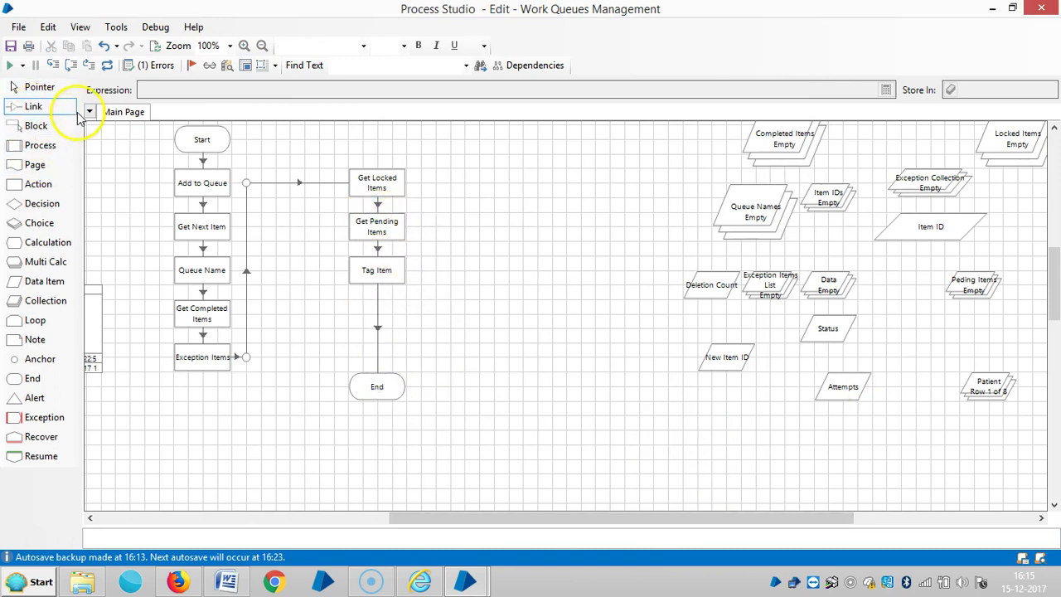
click(376, 357)
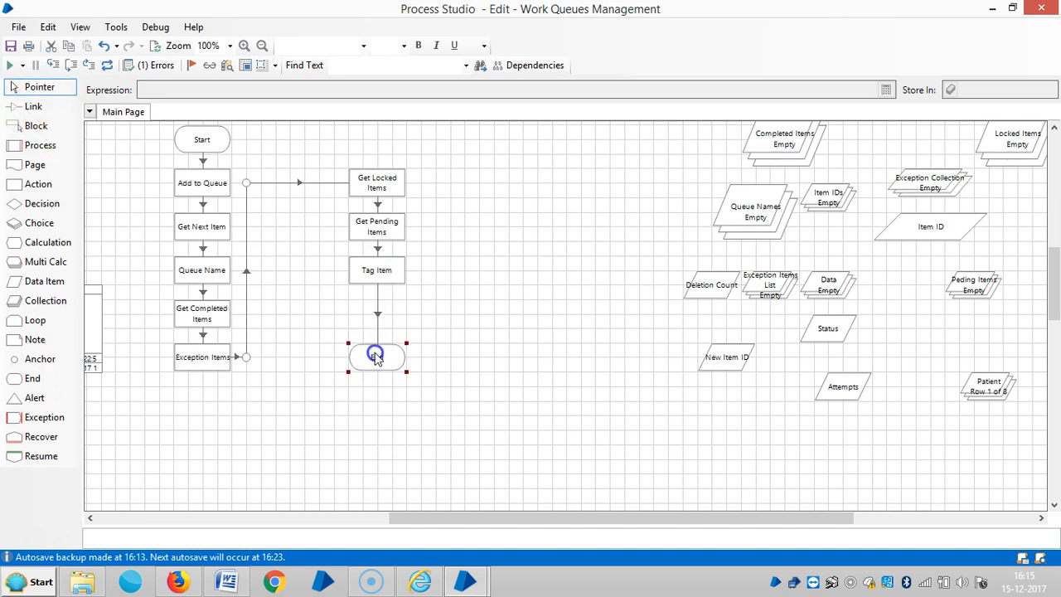
click(105, 66)
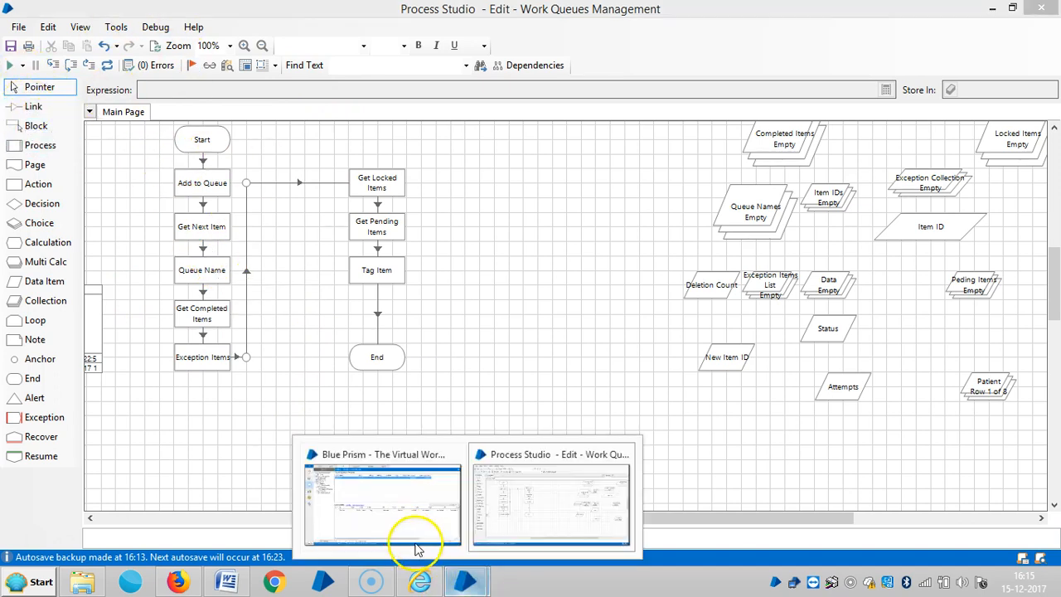
click(381, 501)
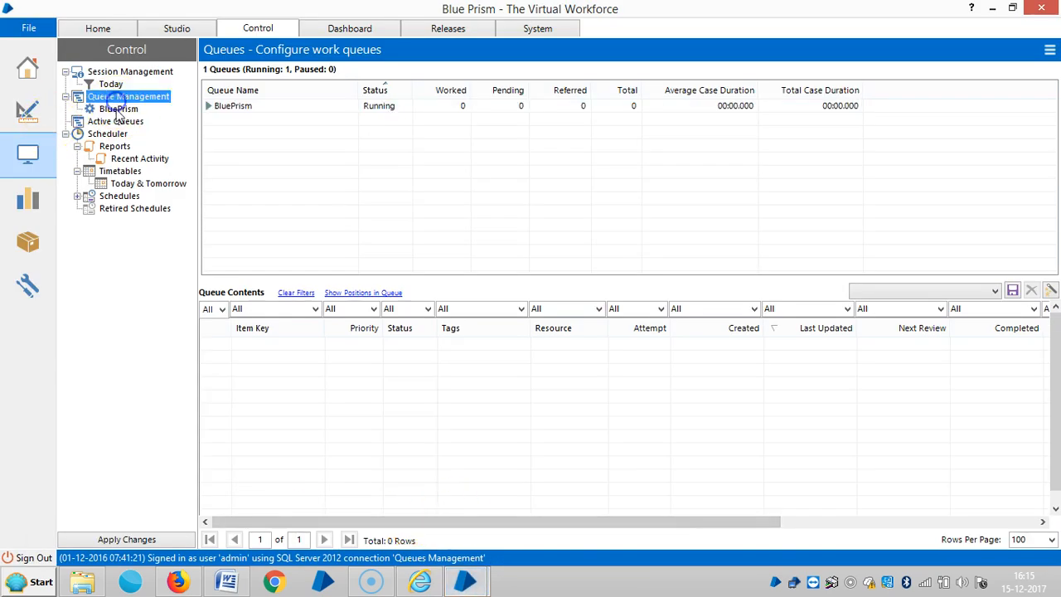
click(233, 105)
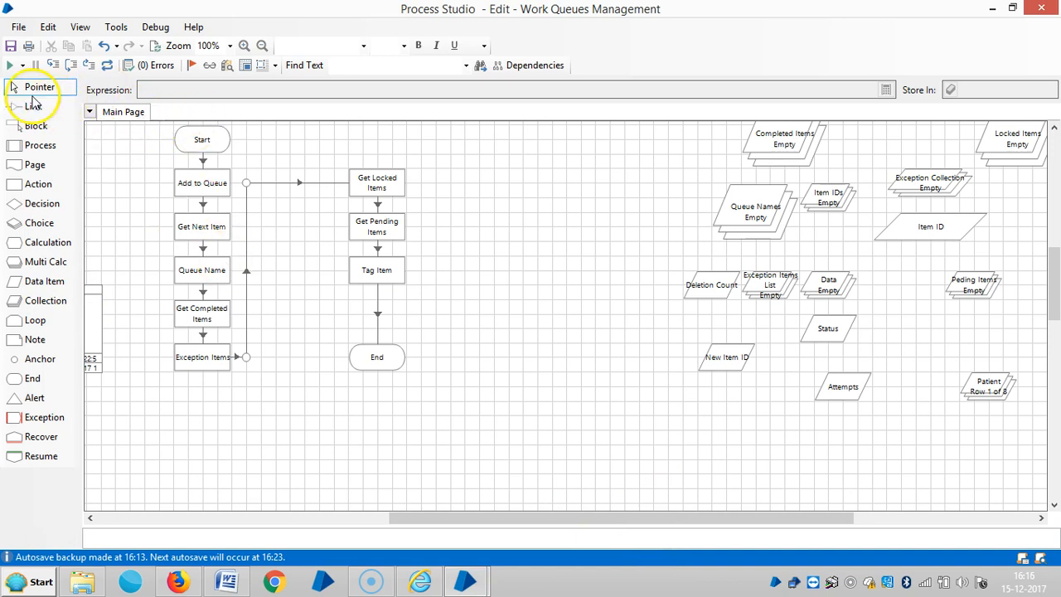
mouse_move(703, 216)
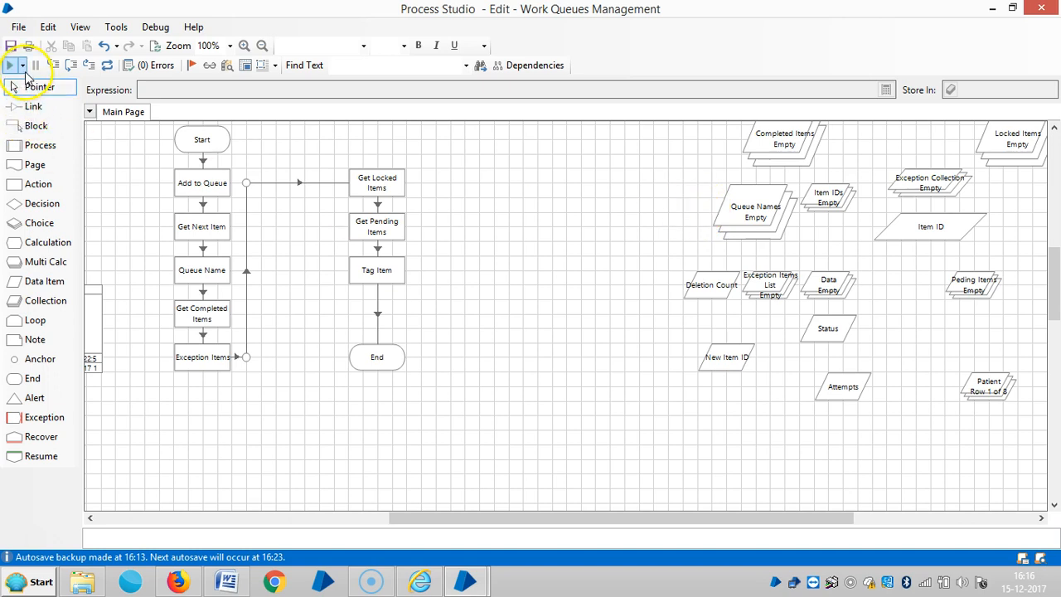
- Run Work Queues Management to End, then view Active Queues in Control
click(10, 65)
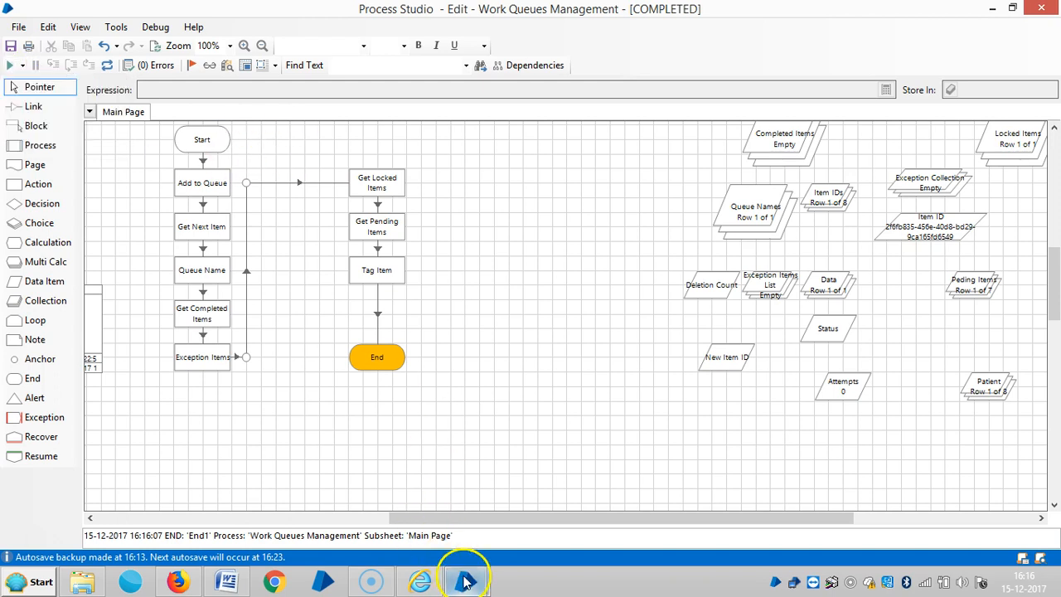
click(465, 580)
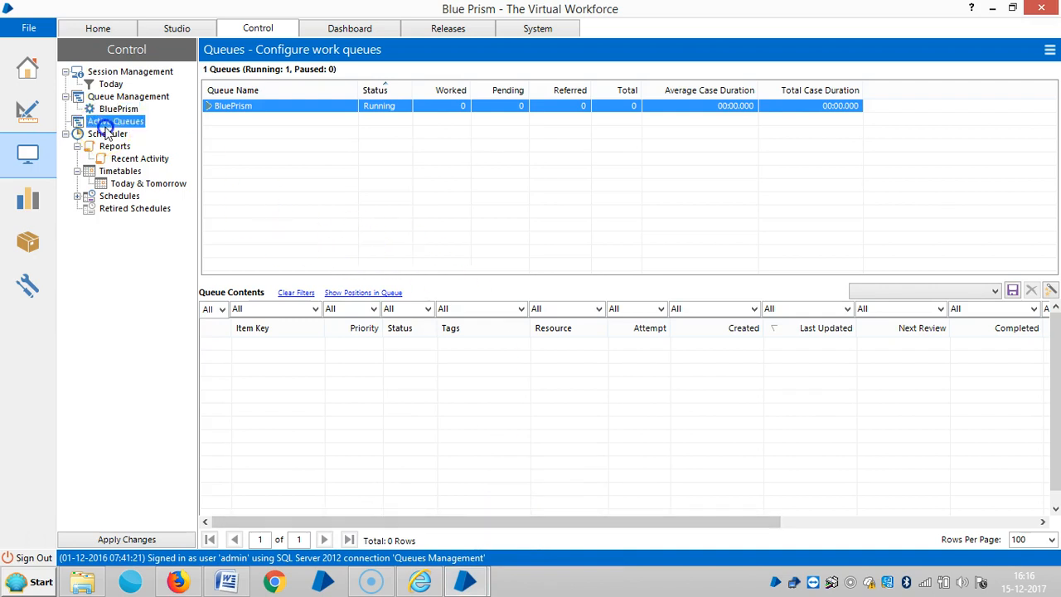
click(118, 108)
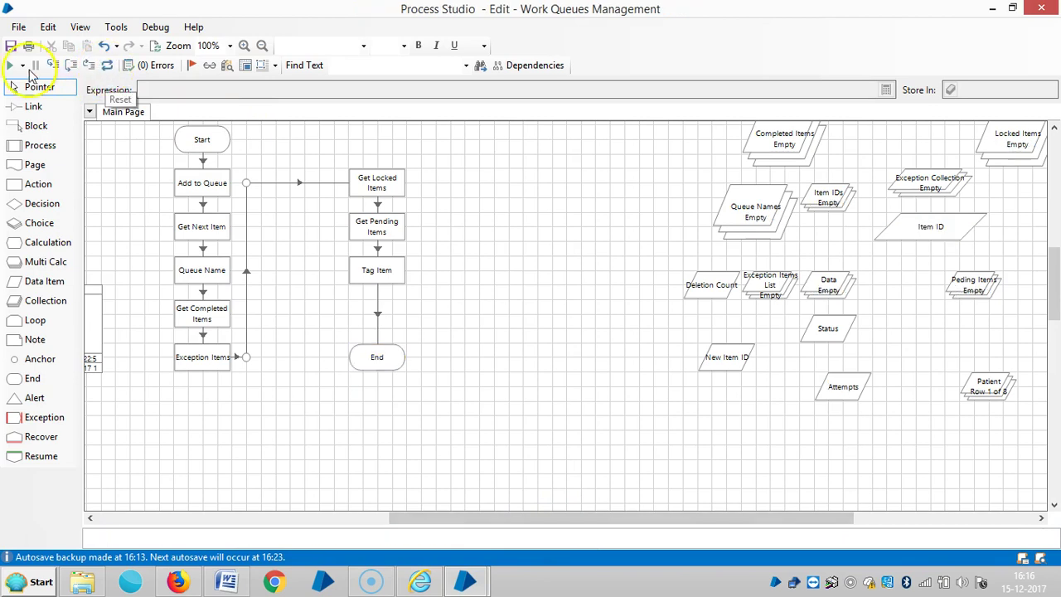
- Rerun the process and inspect the 17 BluePrism queue items and their Tags column
click(11, 65)
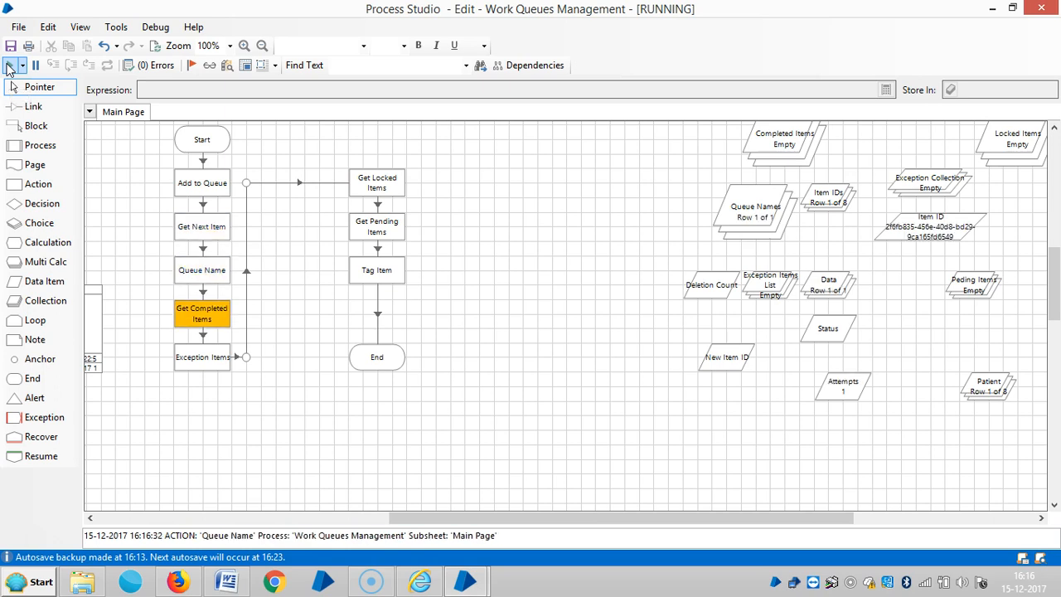
click(201, 357)
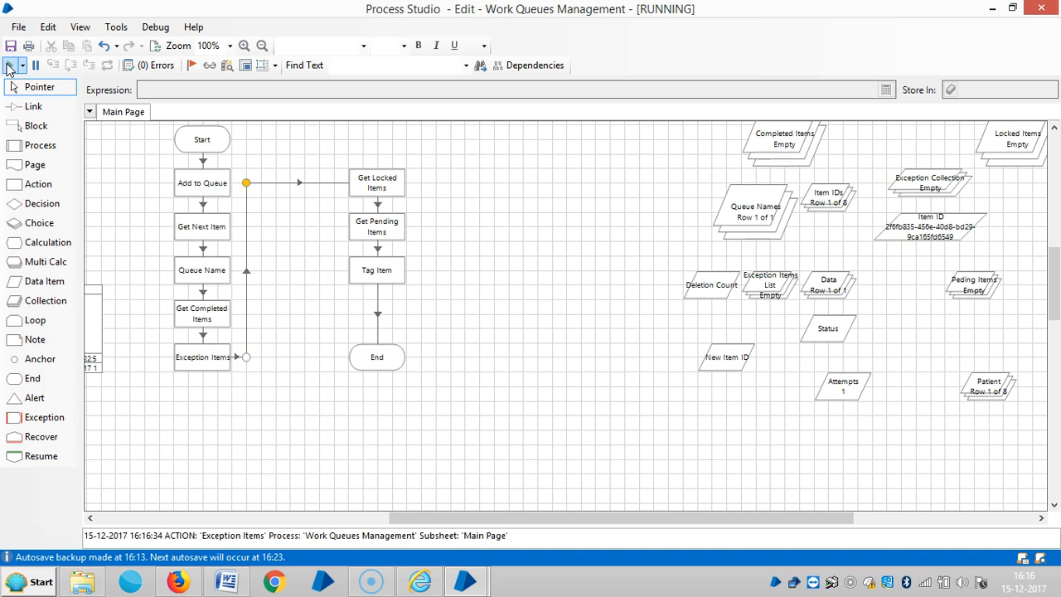
click(376, 183)
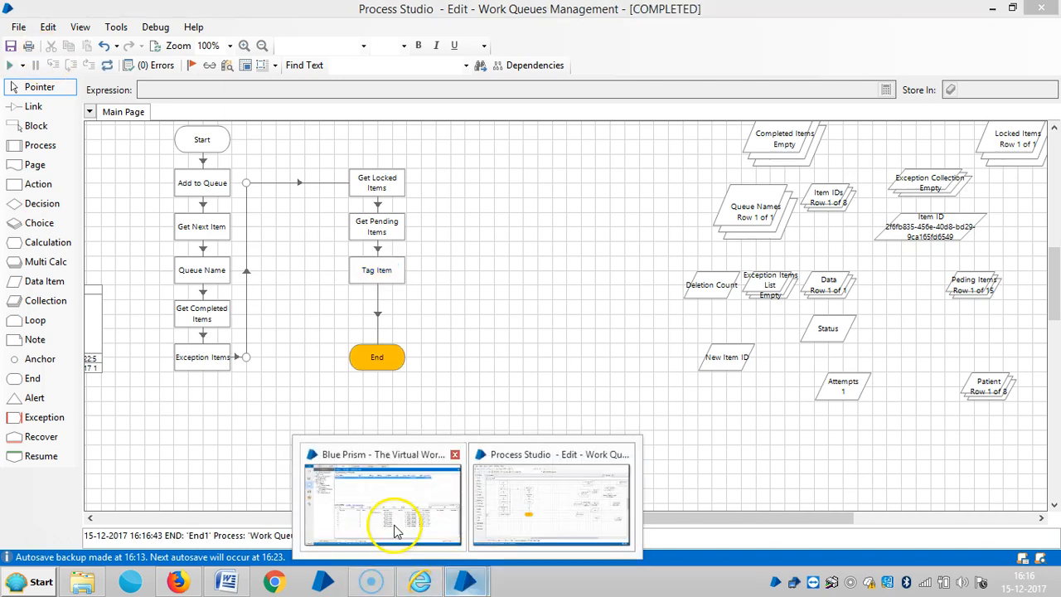
click(383, 498)
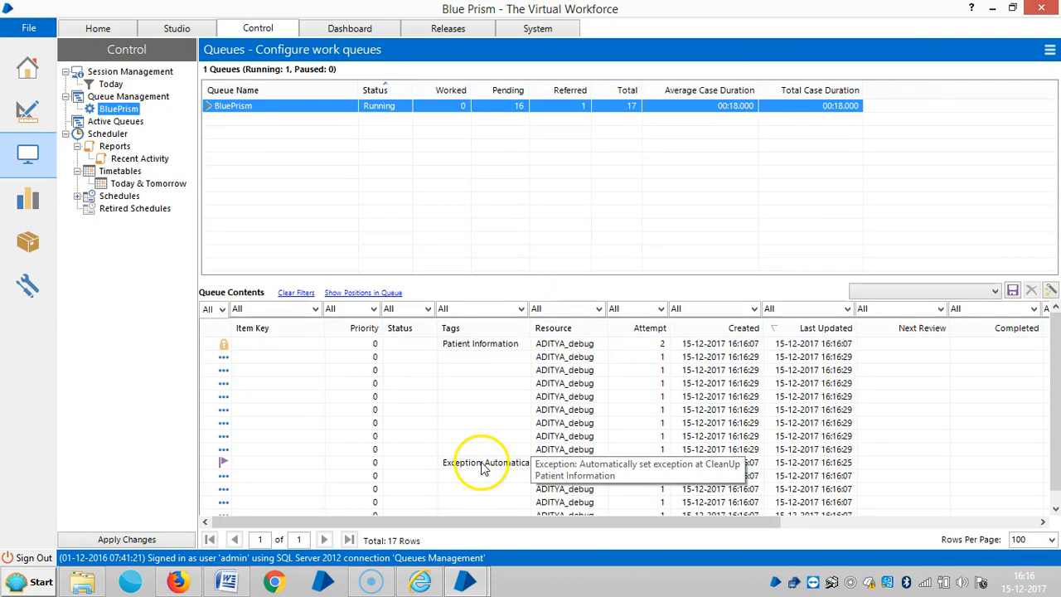
mouse_move(705, 435)
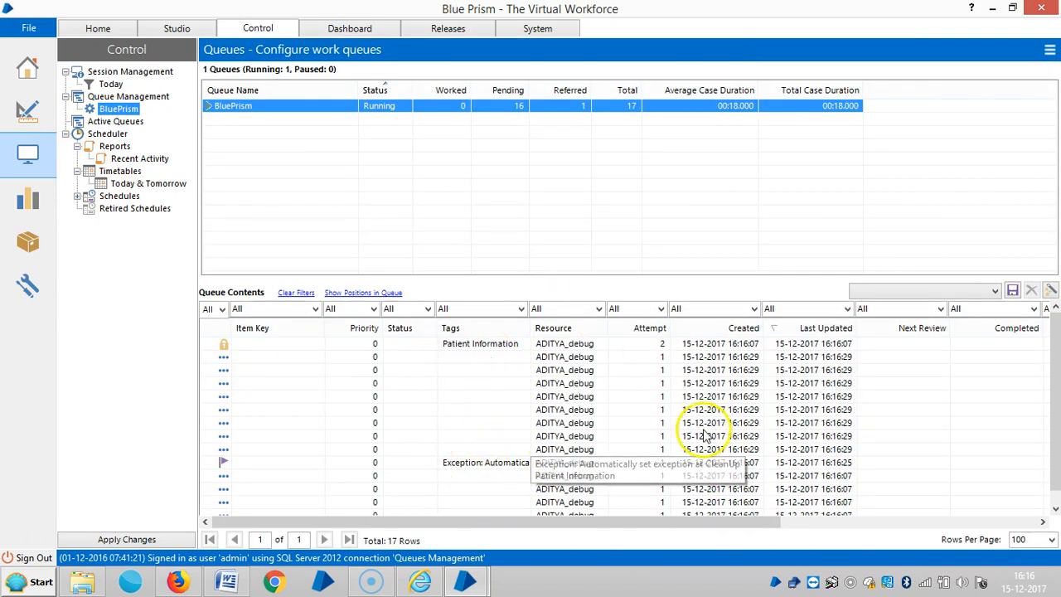
mouse_move(286, 464)
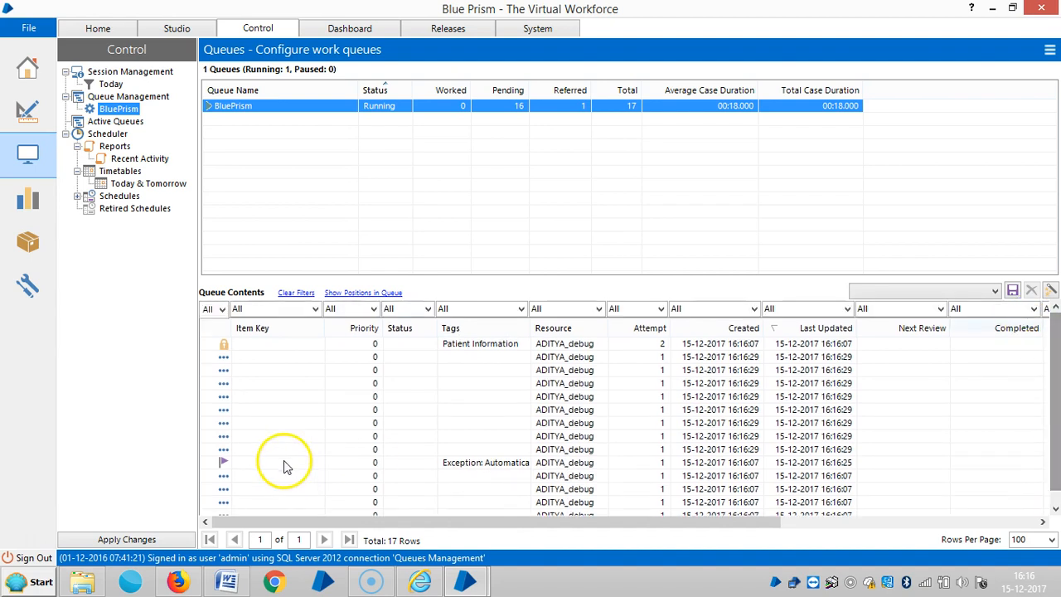
mouse_move(495, 343)
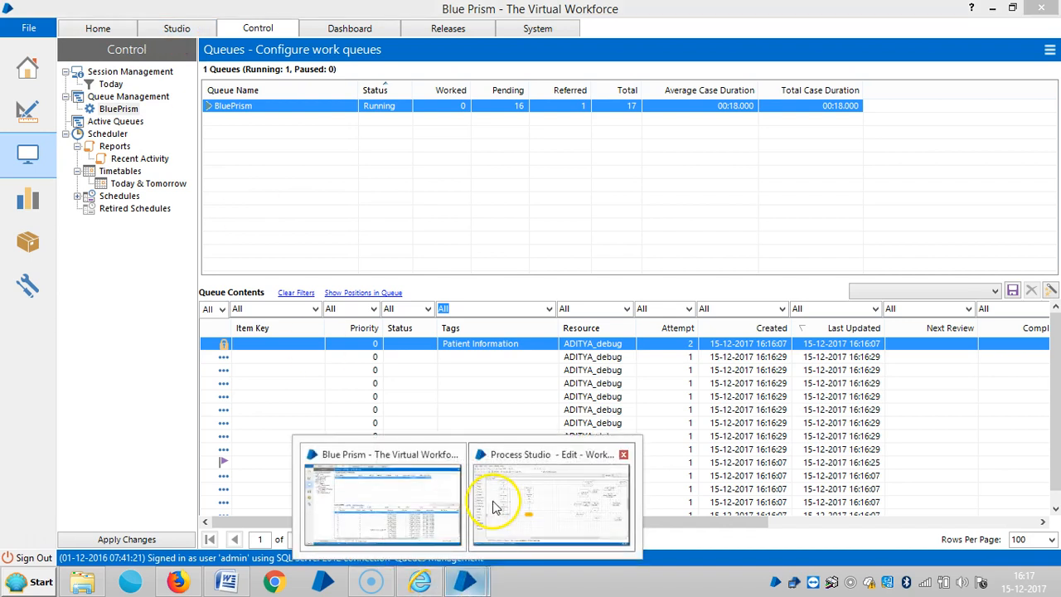
- Return to the process diagram and run Work Queues Management to End a third time
click(551, 498)
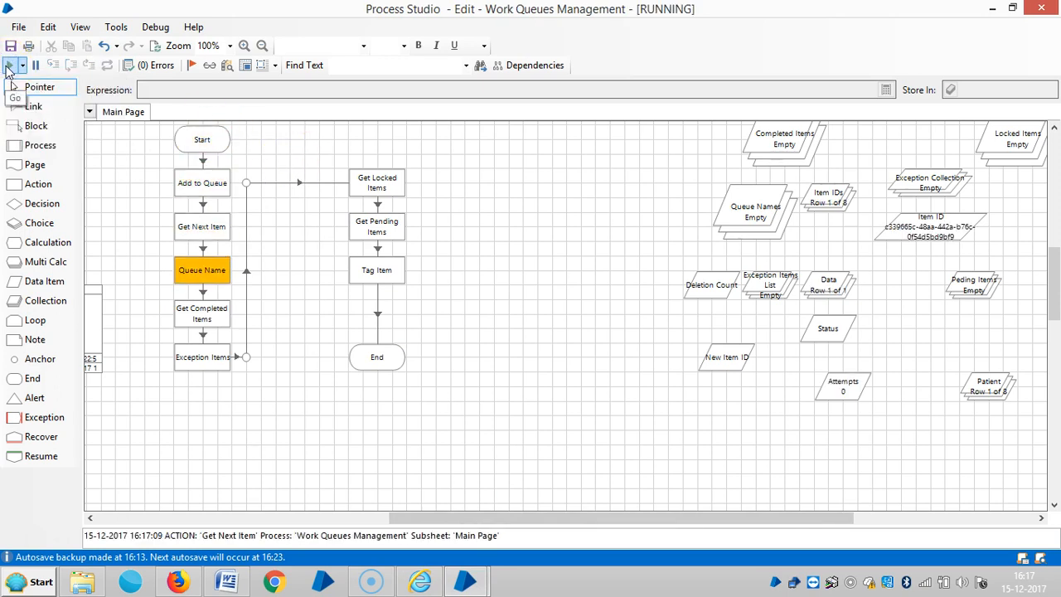
click(7, 65)
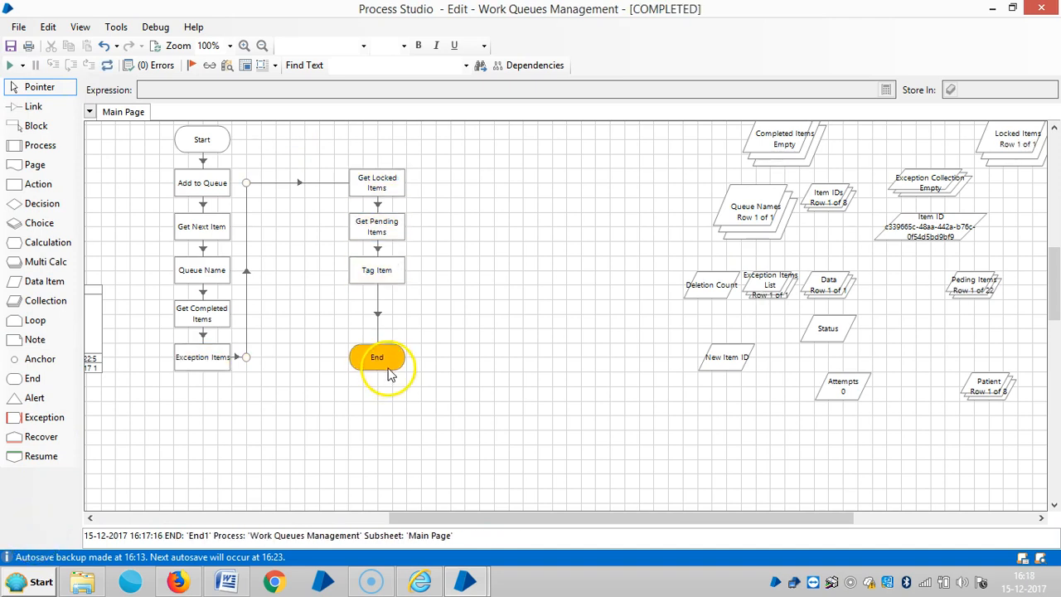
- Move End lower and set up a new action stage named Untag
drag(377, 356, 377, 401)
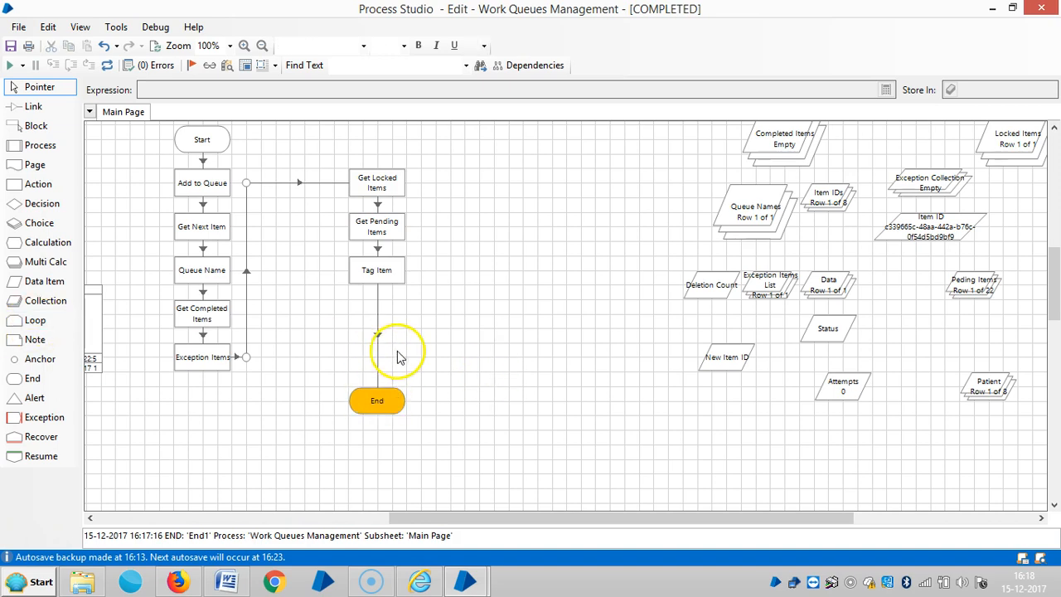
mouse_move(348, 380)
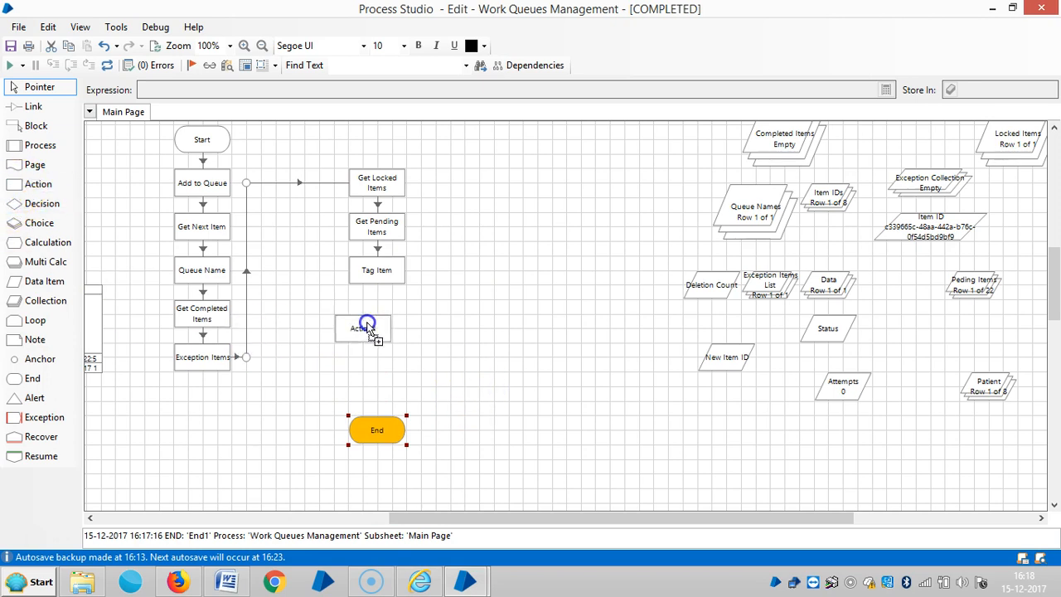
double_click(363, 329)
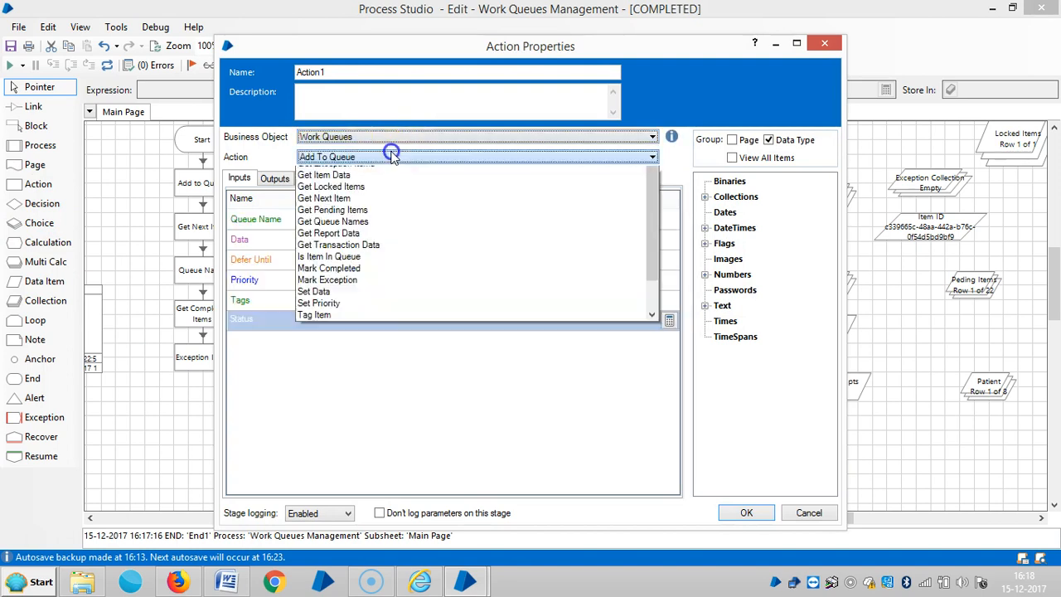
scroll(down, 3)
text(U)
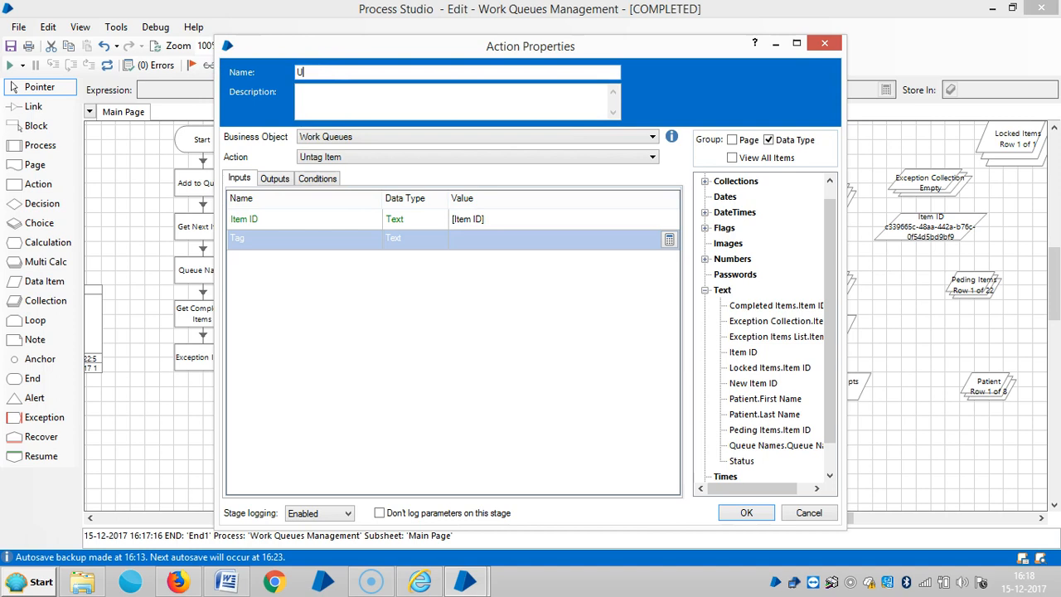
text(ntag)
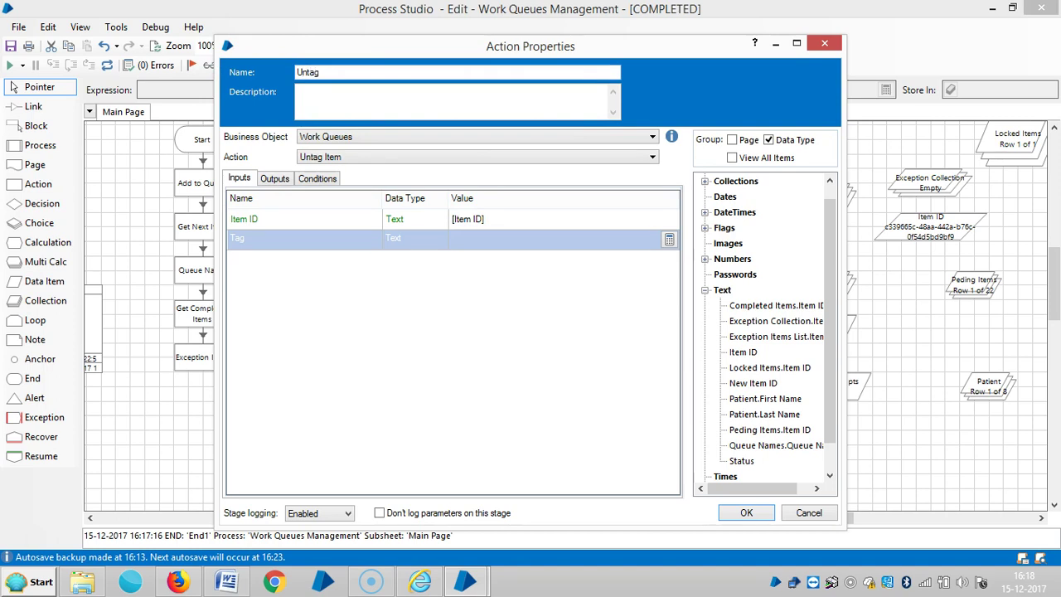
click(745, 512)
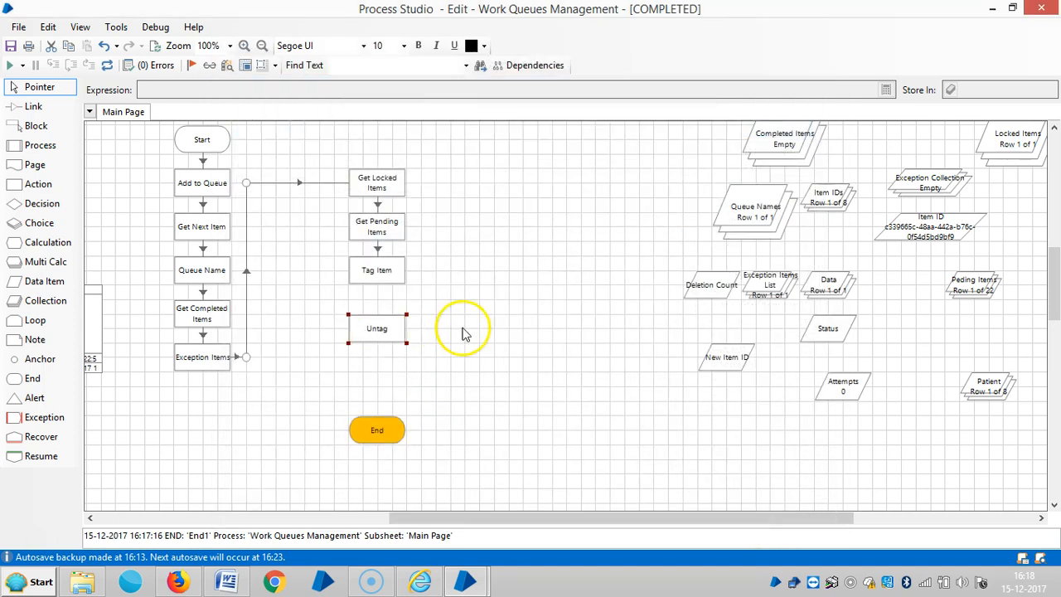
- Link Tag Item to Untag to End, run, and reset after the empty-tag error
click(33, 106)
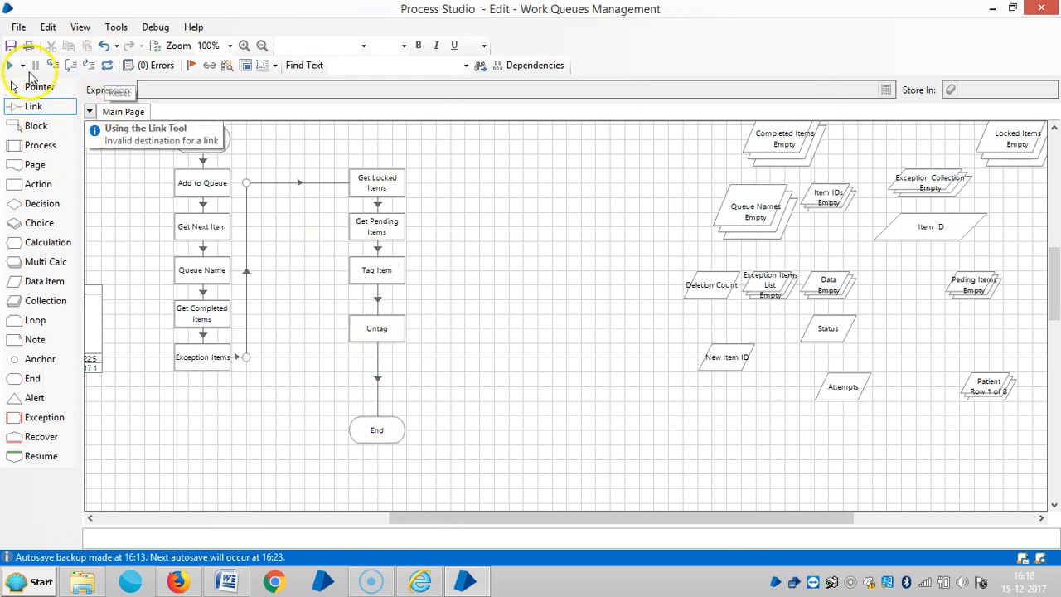
click(14, 65)
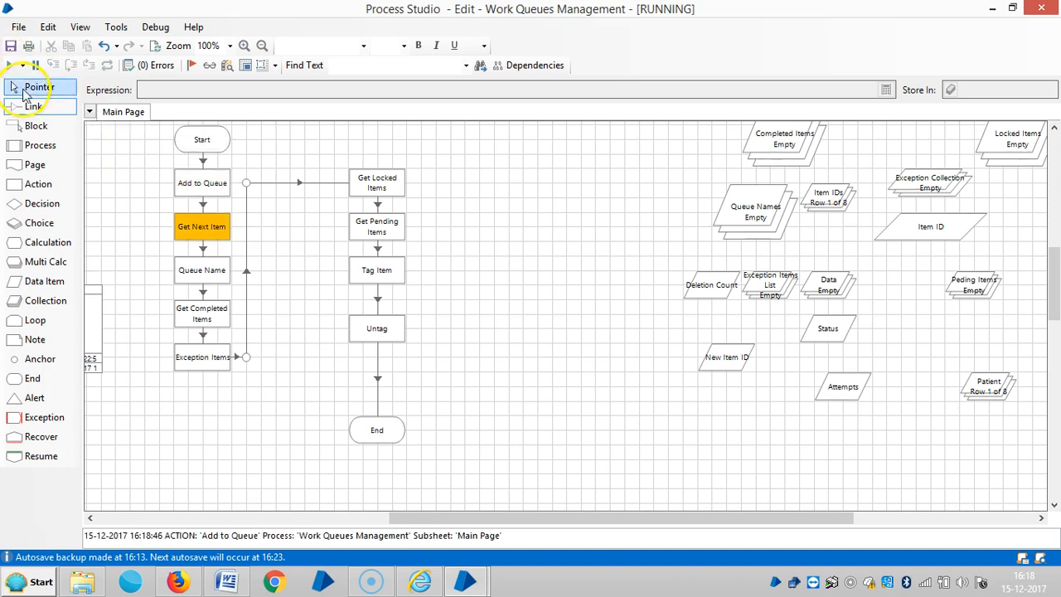
click(11, 65)
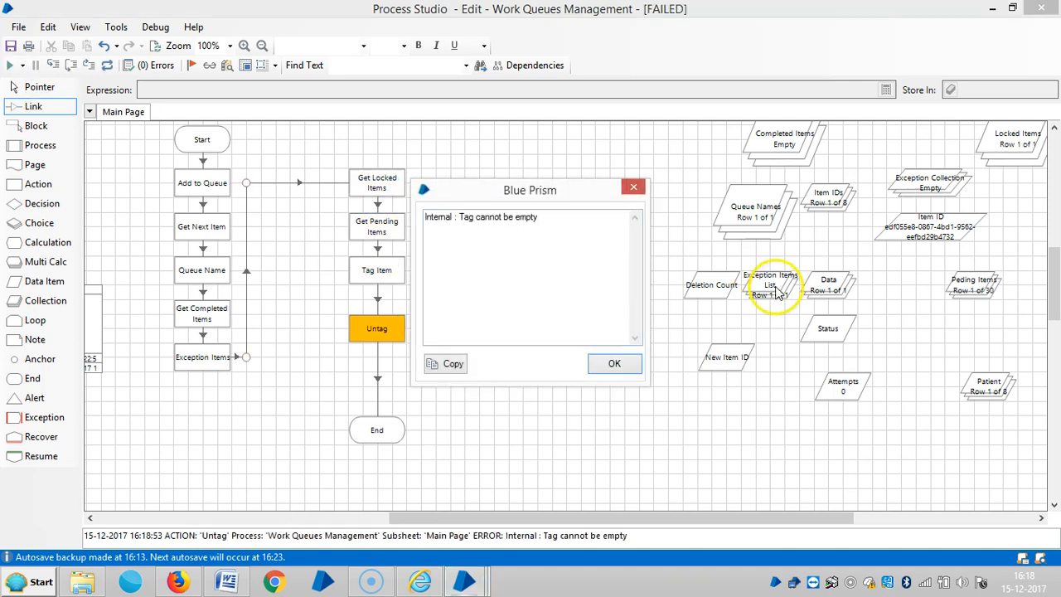
click(614, 363)
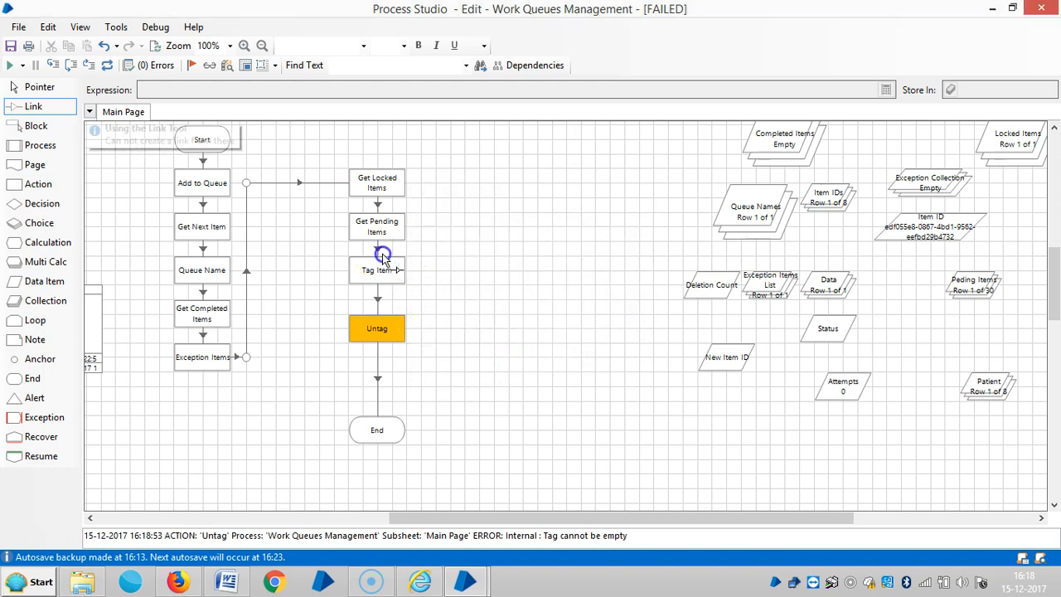
double_click(376, 270)
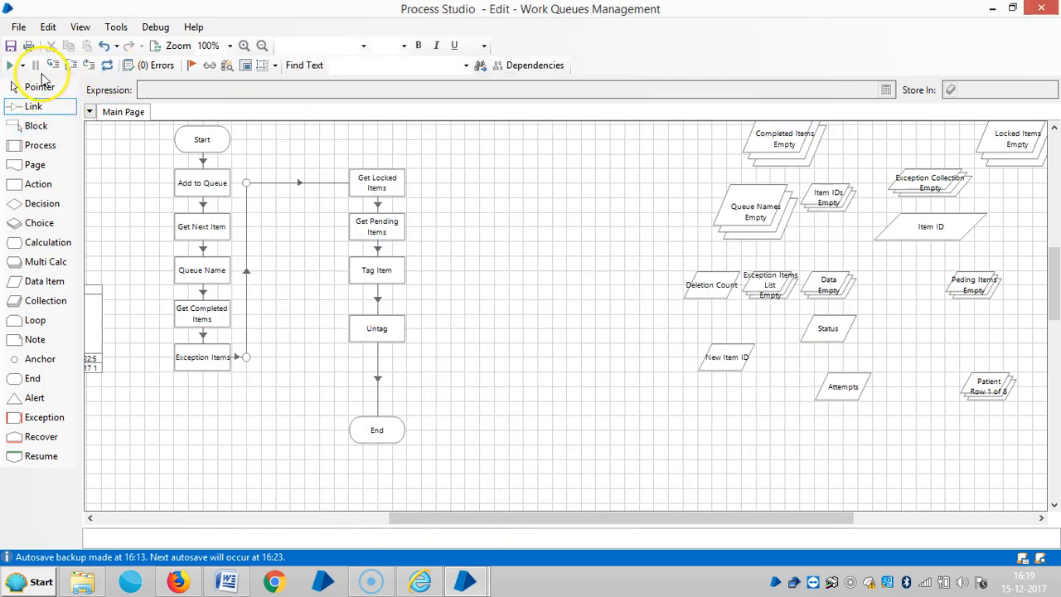
- Rerun the process and review the BluePrism queue's 43 items in Control
click(10, 65)
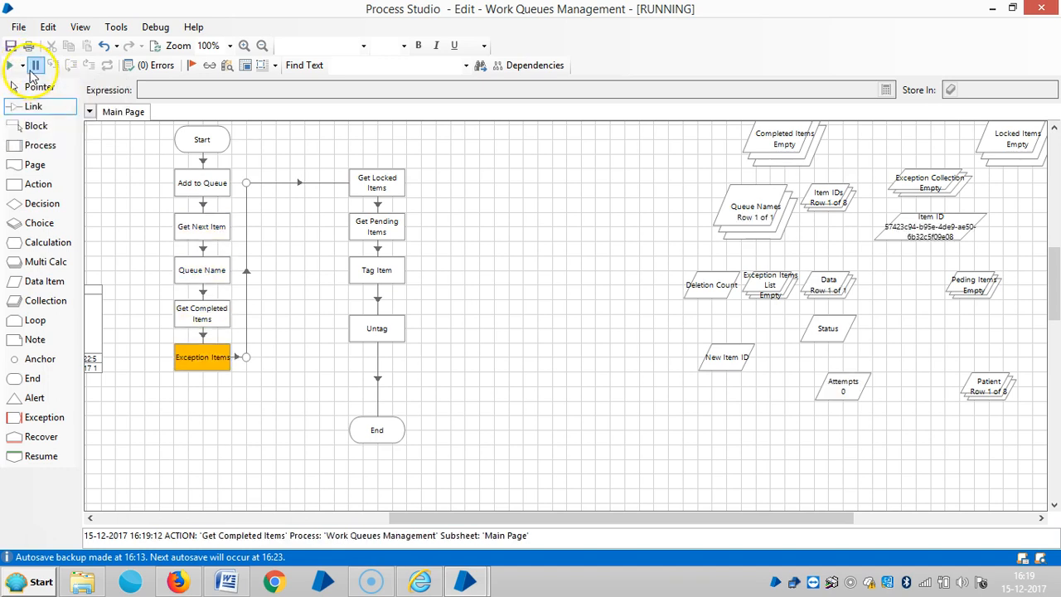
click(23, 66)
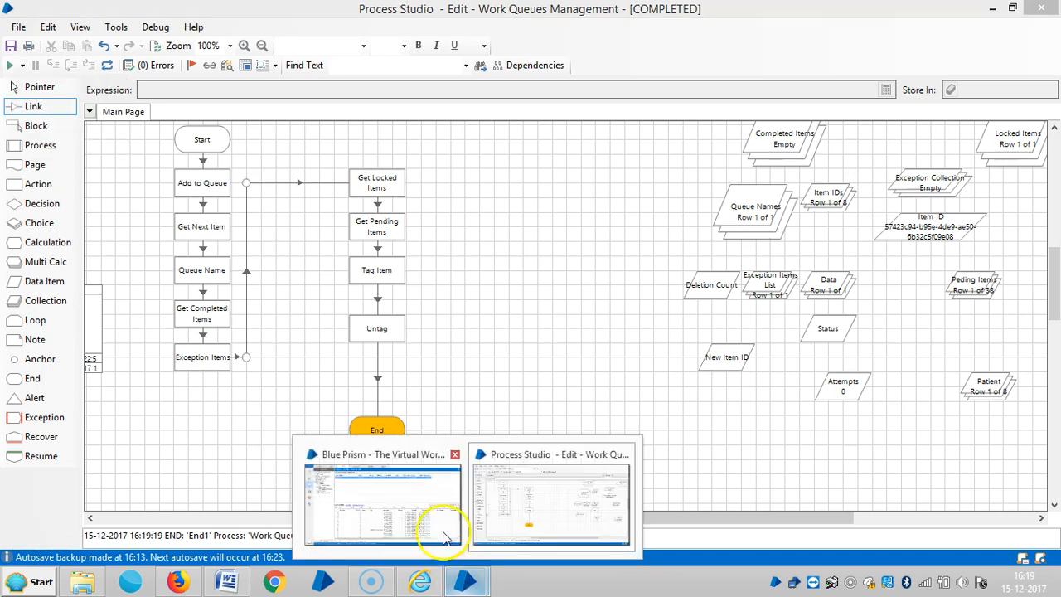
click(381, 498)
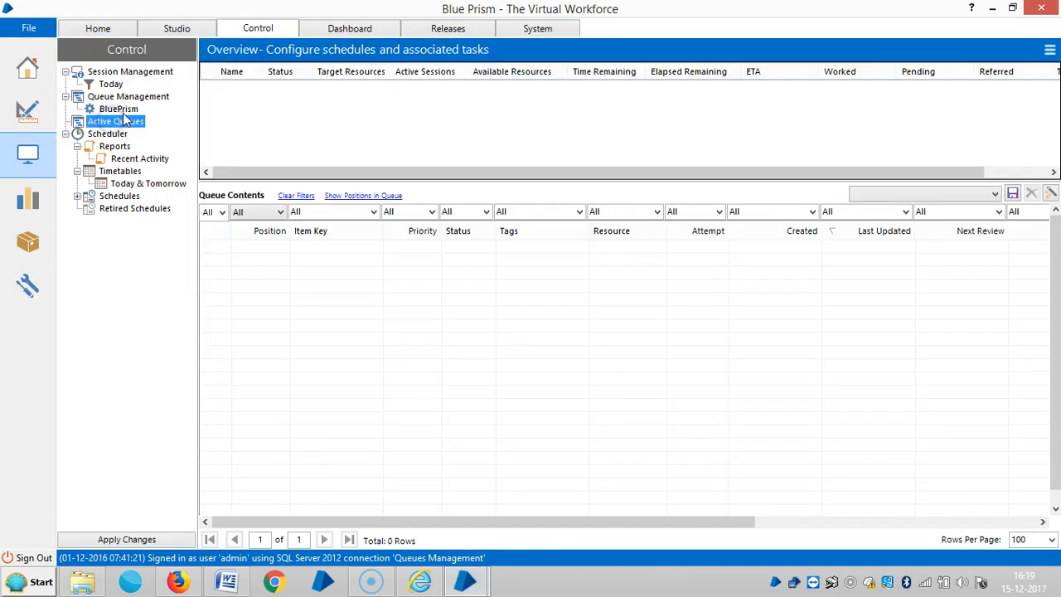
click(119, 109)
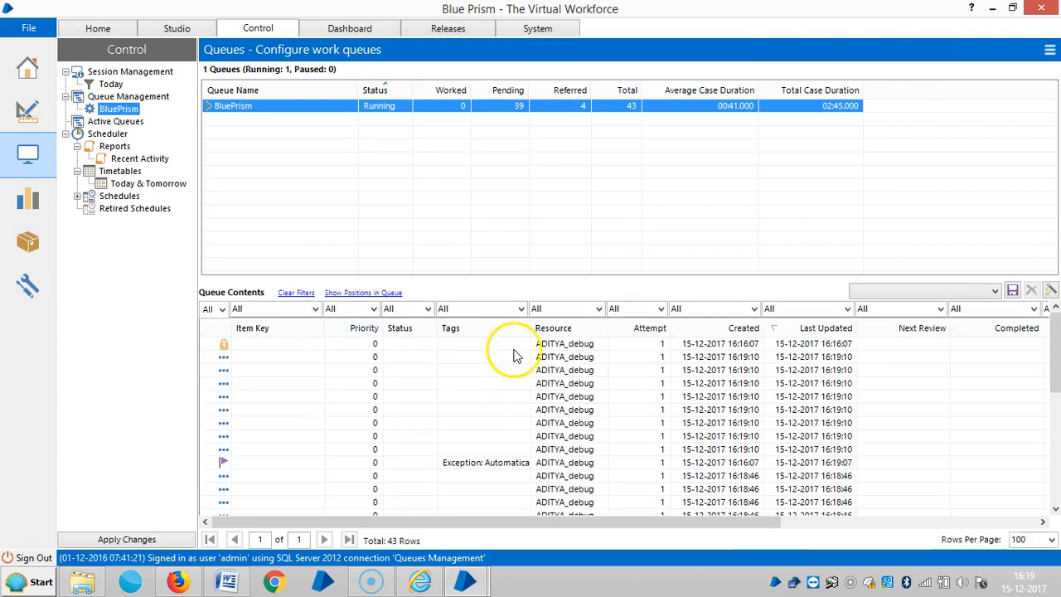
scroll(down, 3)
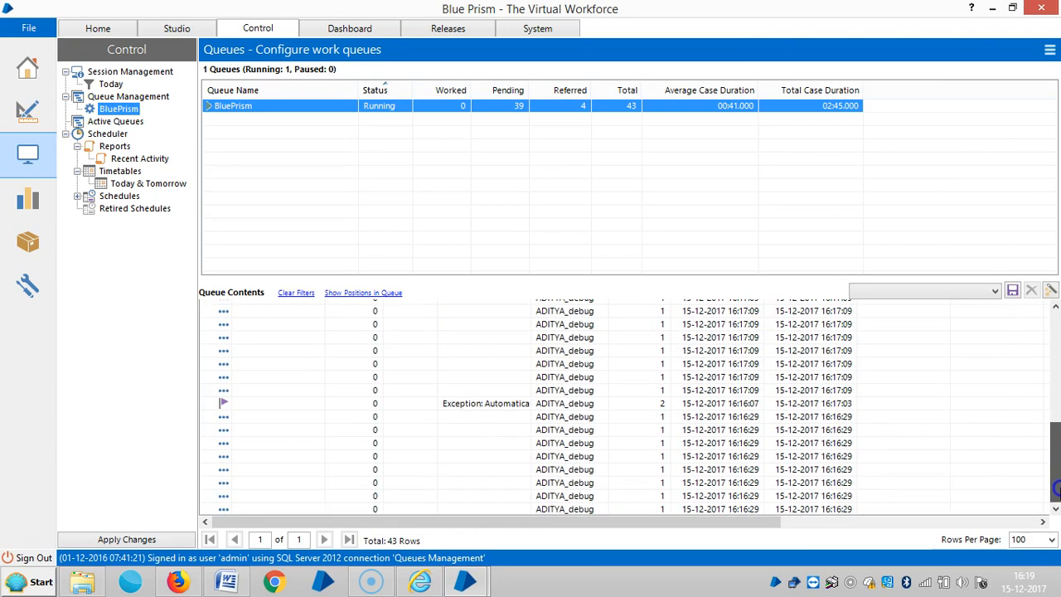
mouse_move(925, 499)
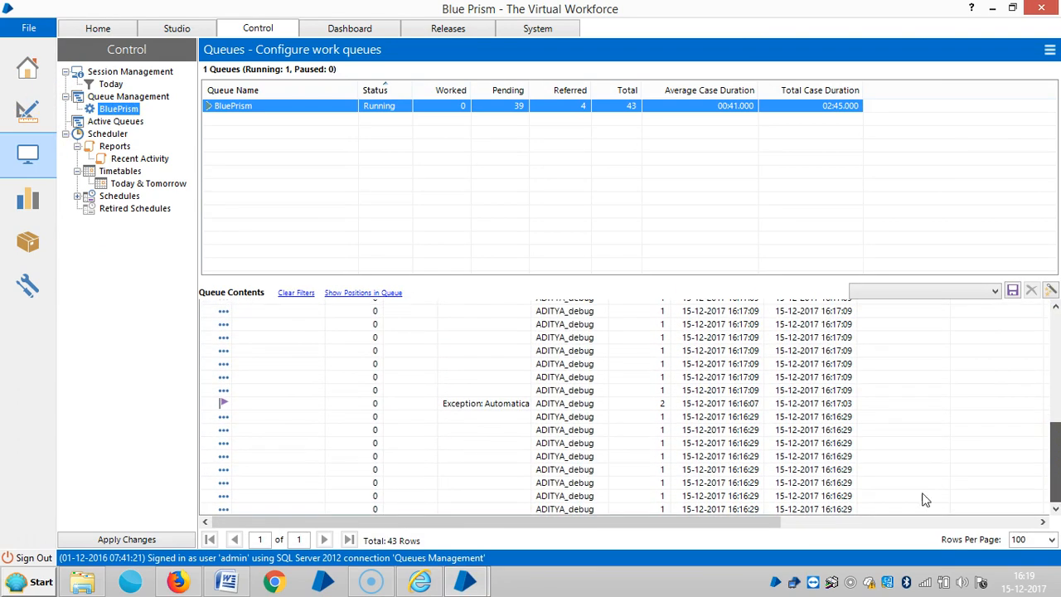
- Delete the Untag stage from the process diagram
click(375, 378)
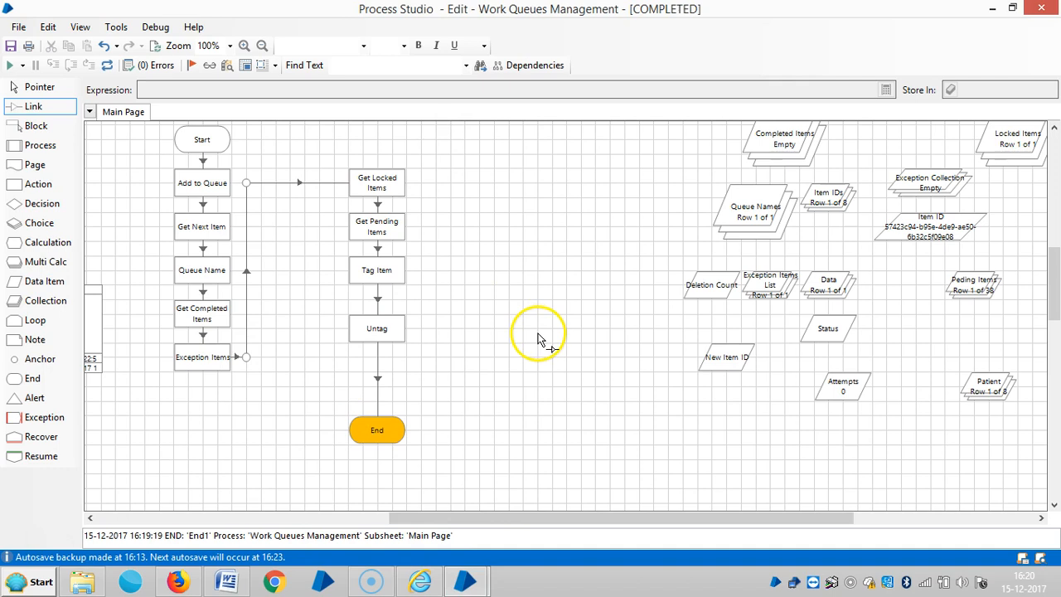
mouse_move(394, 344)
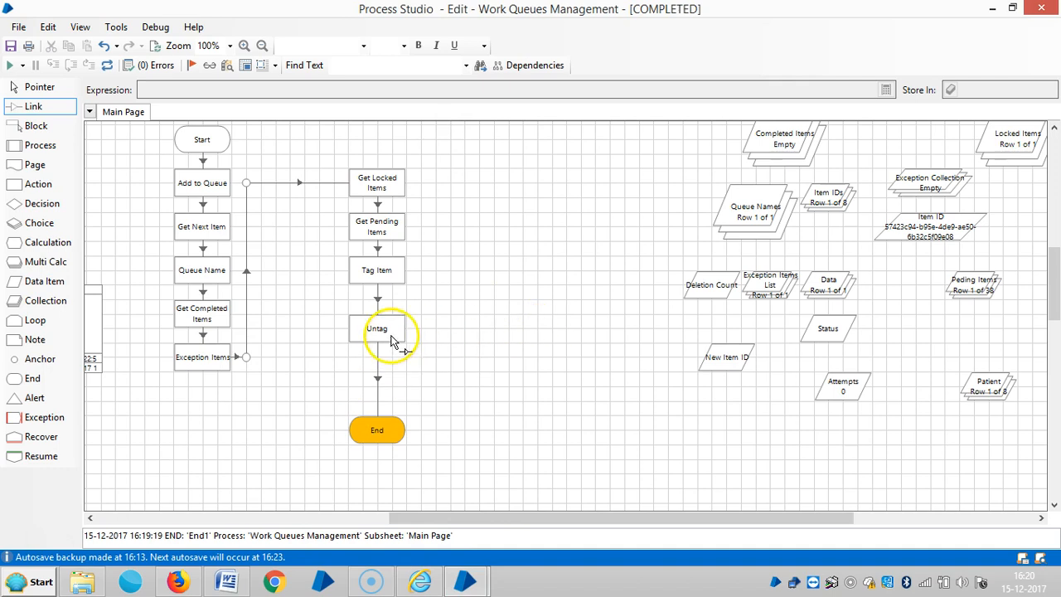
right_click(377, 328)
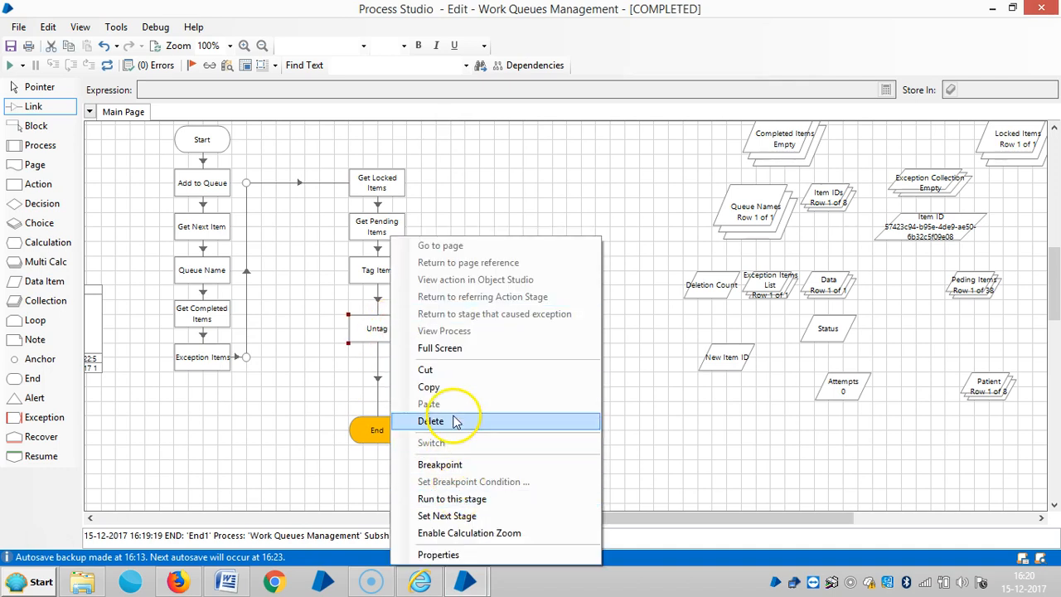
click(430, 420)
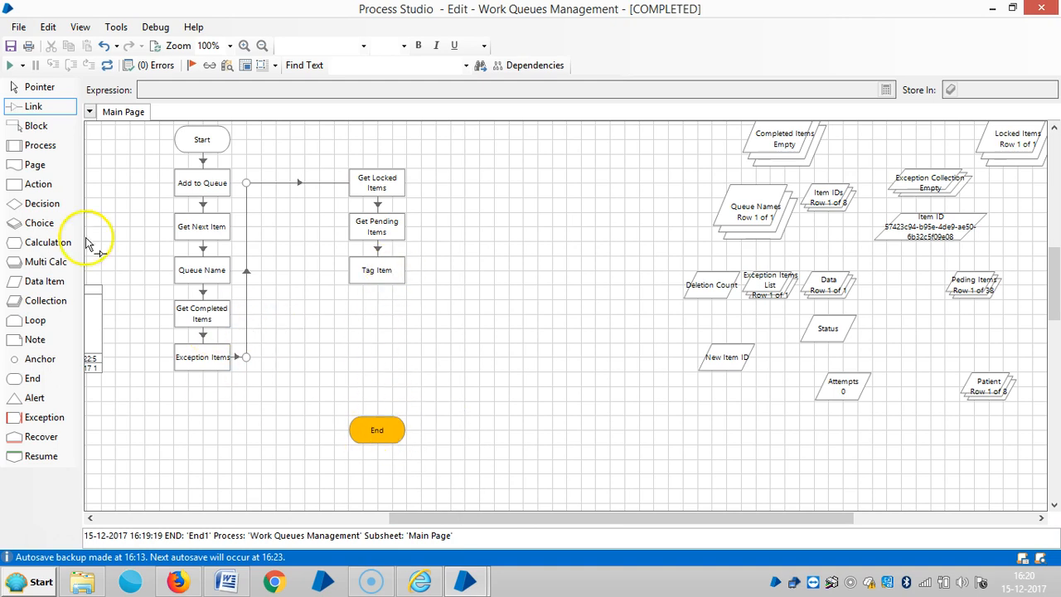
- Move End up below Tag Item and confirm its Tag input reads 'Patient Information'
drag(378, 429, 362, 371)
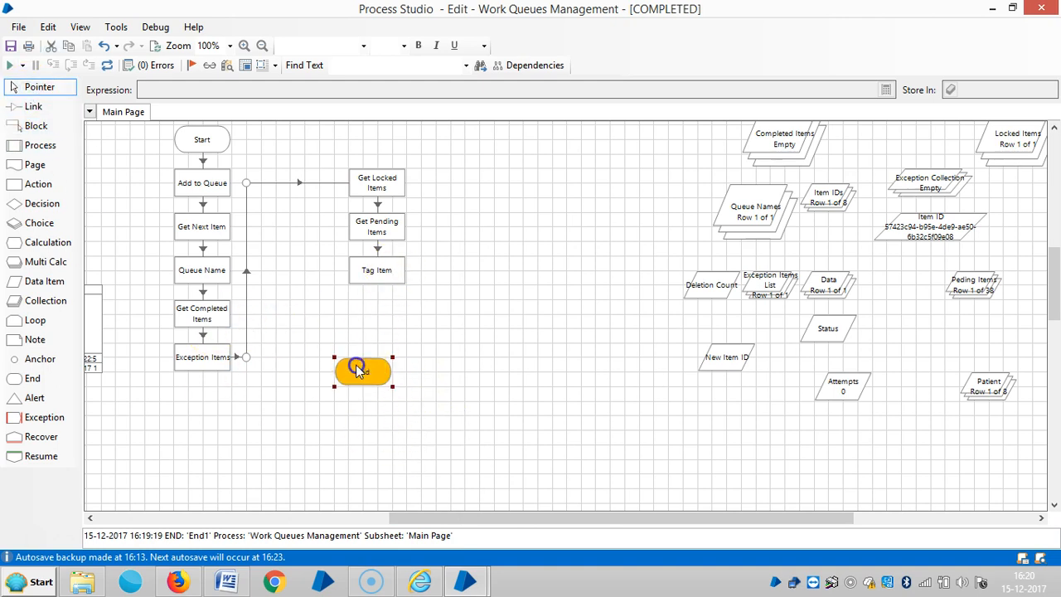
double_click(362, 370)
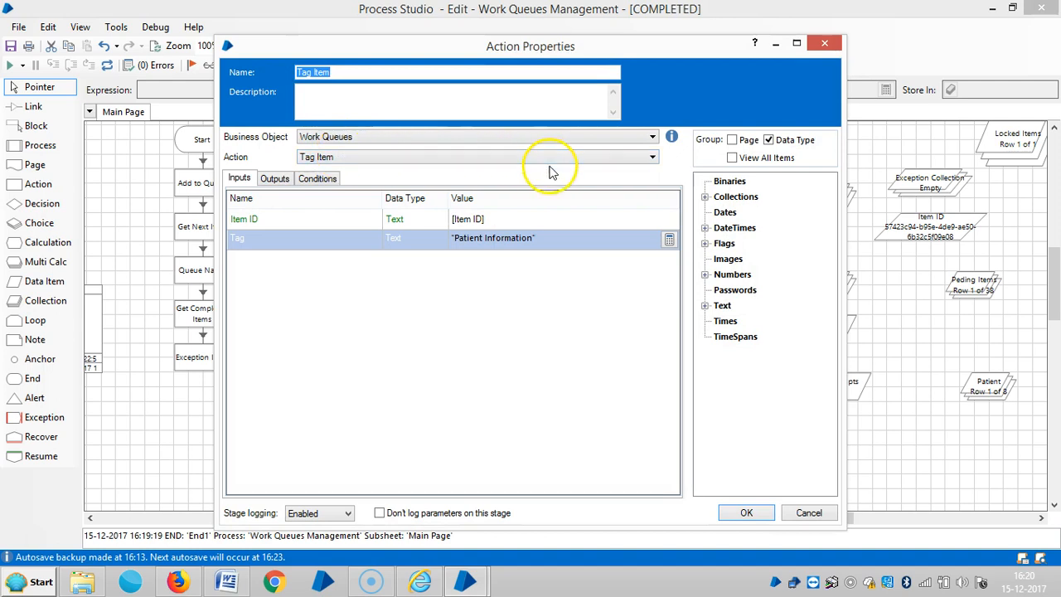
mouse_move(557, 245)
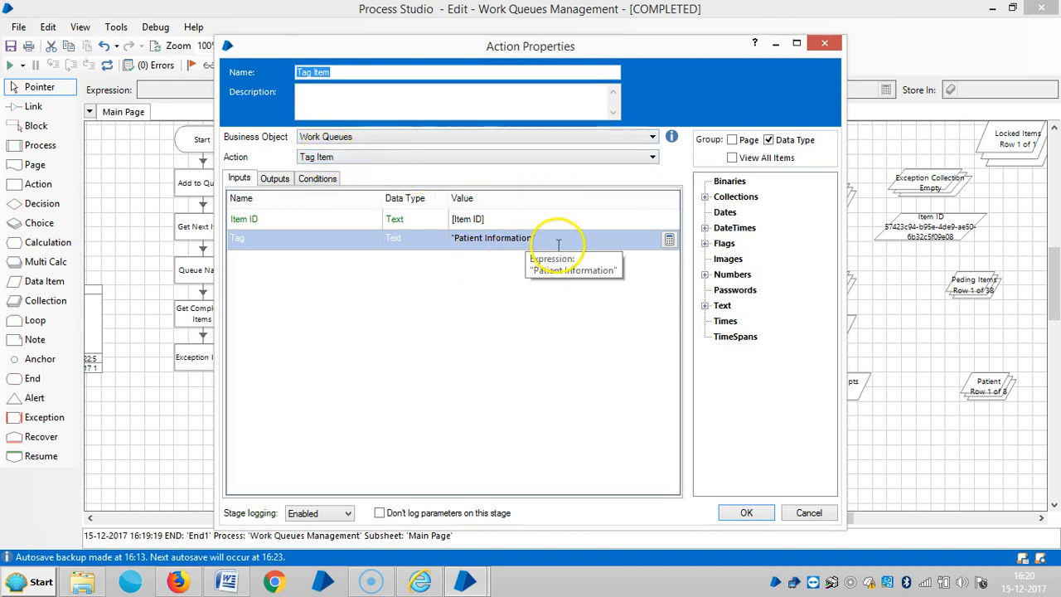
mouse_move(722, 497)
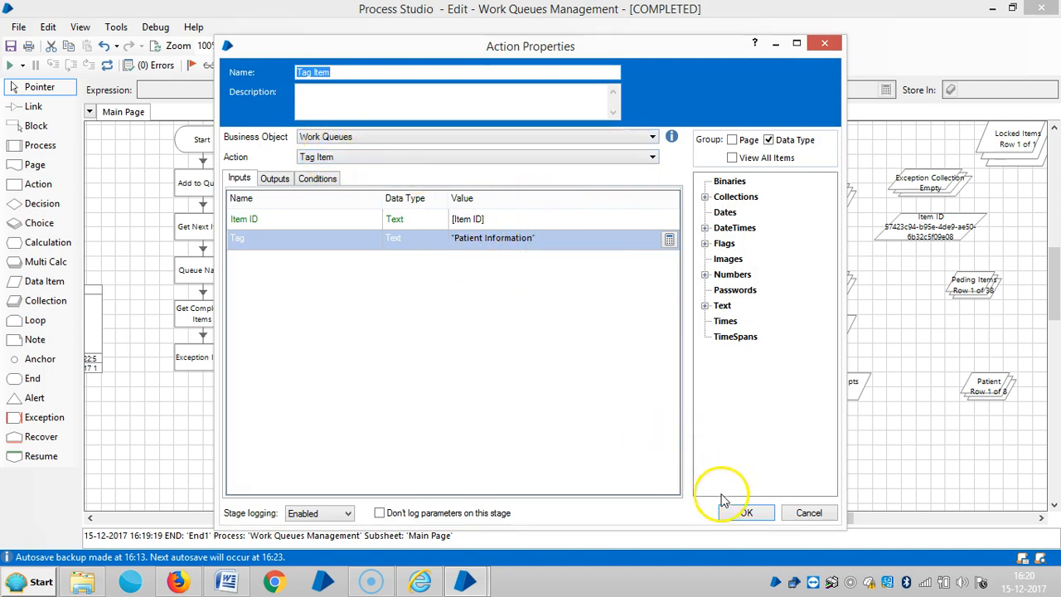
click(744, 512)
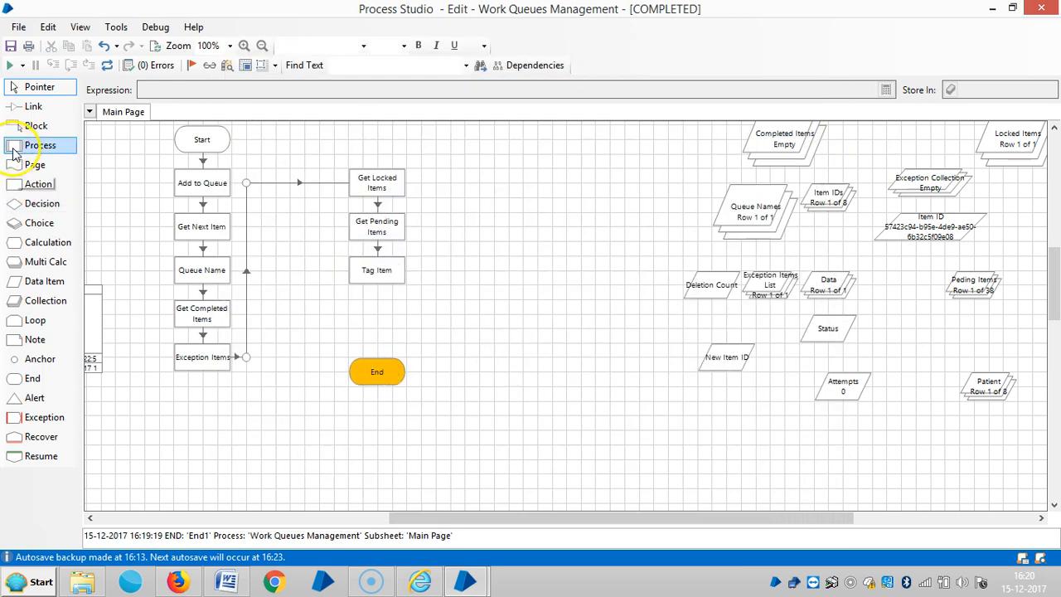
- Add a new action stage running the Work Queues Tag Item action
click(38, 183)
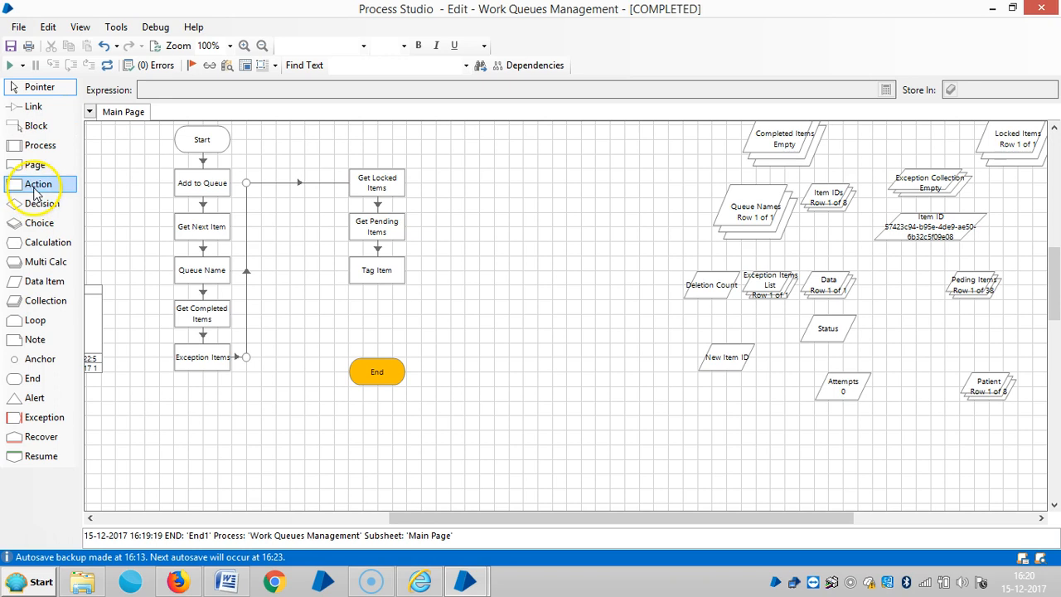
click(376, 312)
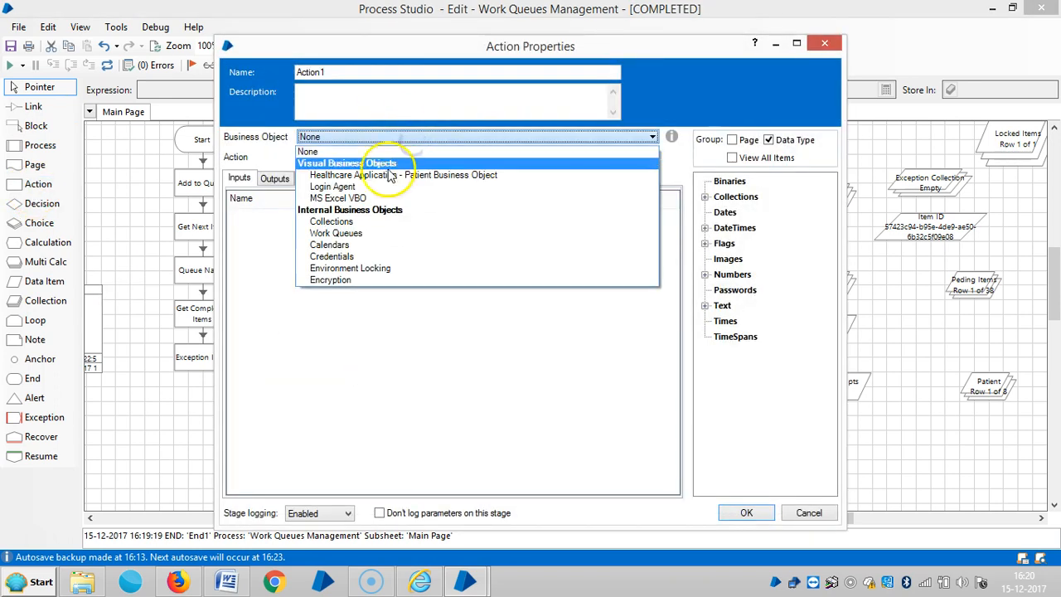
click(336, 233)
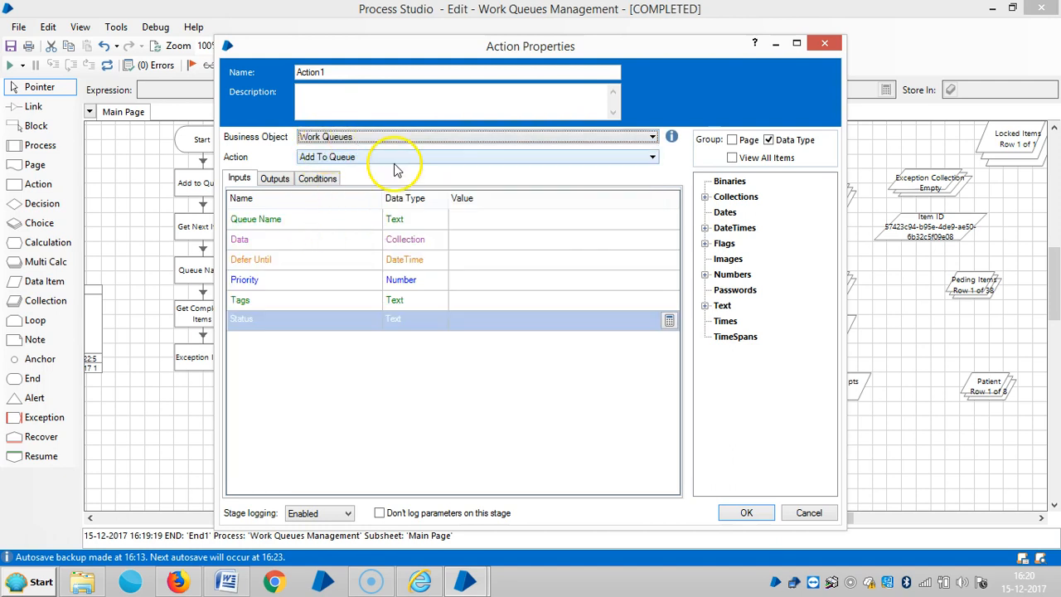
click(653, 157)
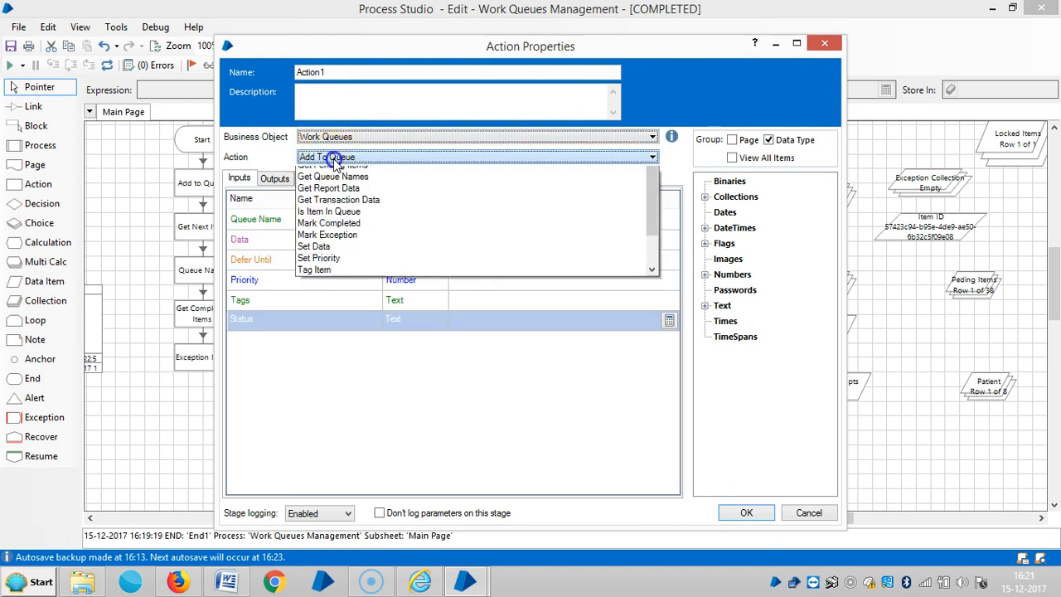
click(313, 270)
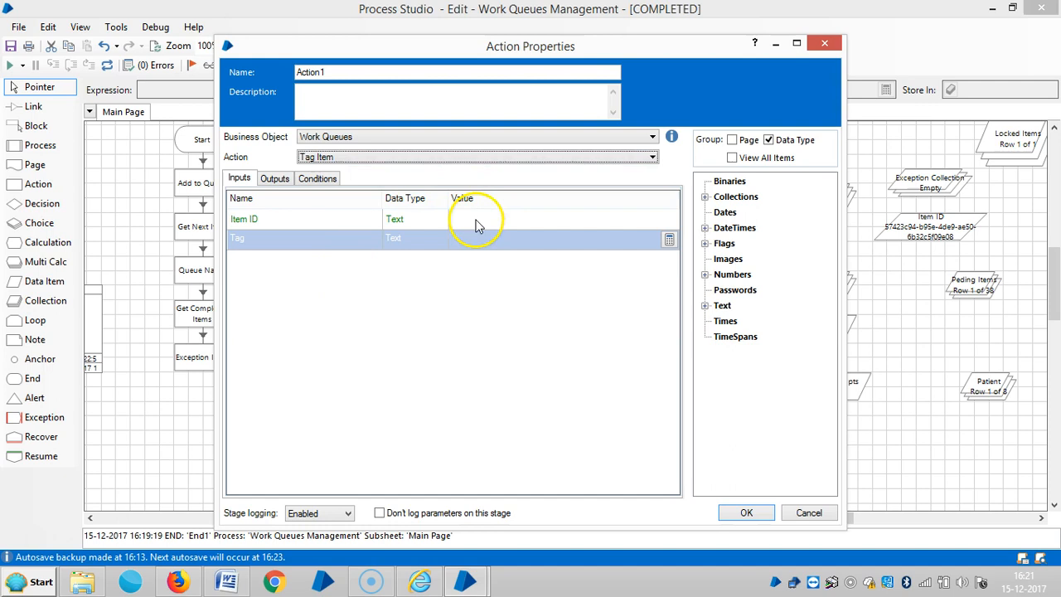
- Enter 'Clients Data' as the new stage's Tag input value
click(706, 305)
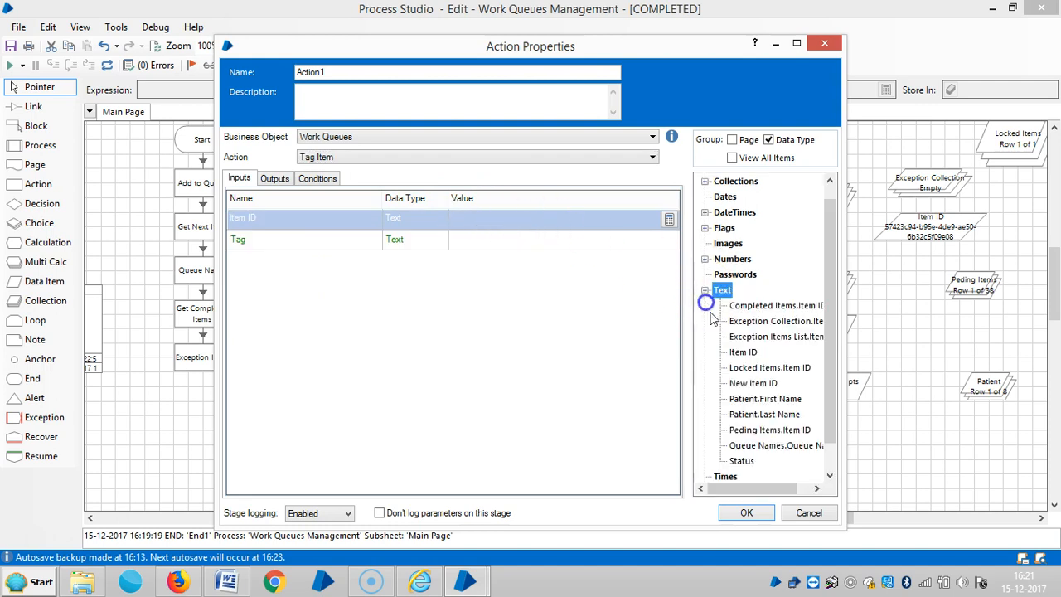
click(743, 352)
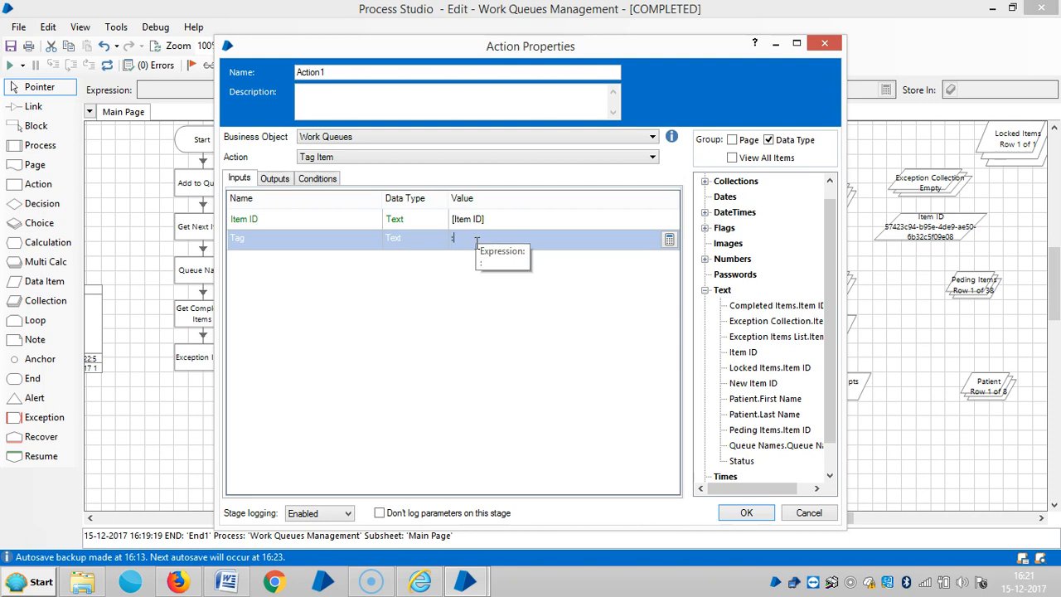
text(:Clientd)
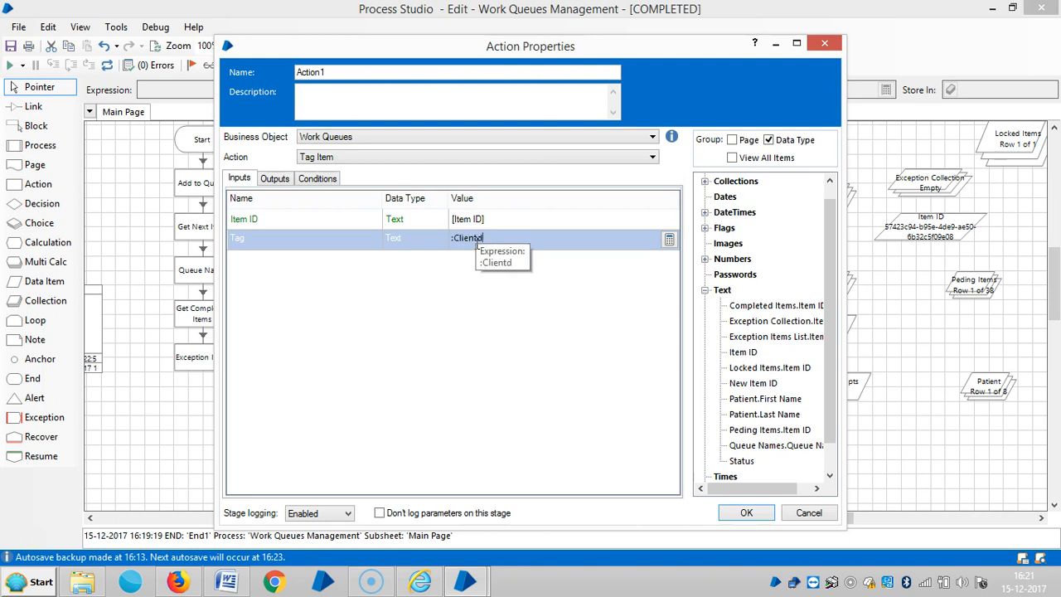
text(s)
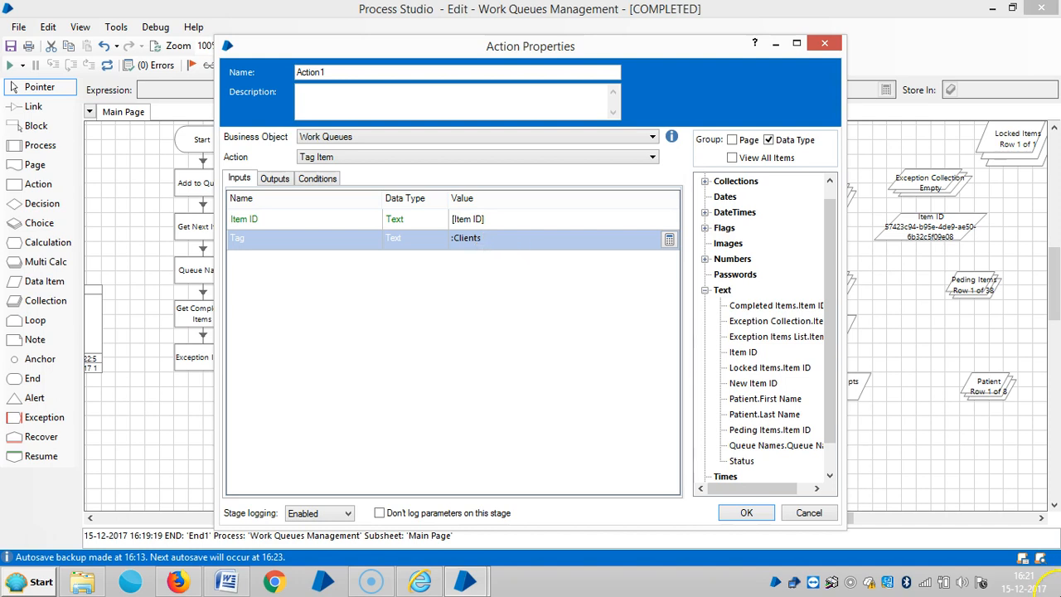
text(Data")
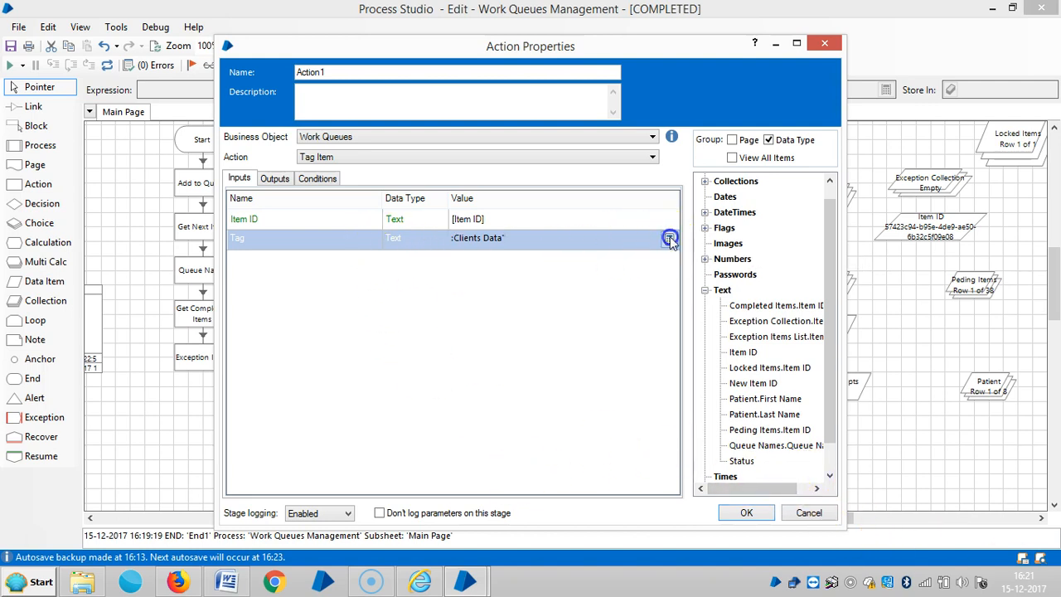
click(670, 238)
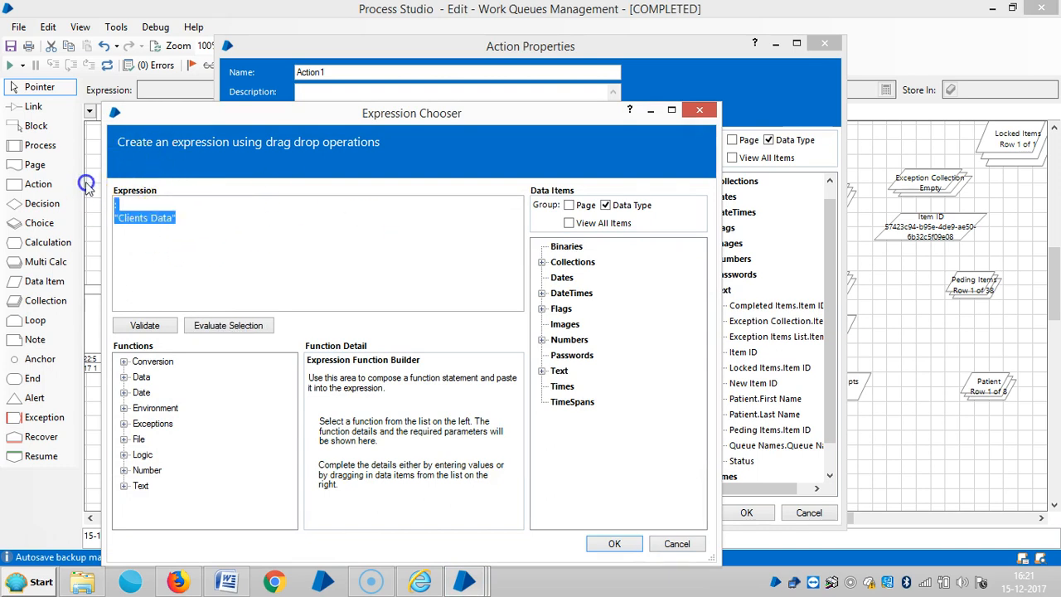
- Remove the stray colon so the Tag expression is exactly "Clients Data"
click(150, 206)
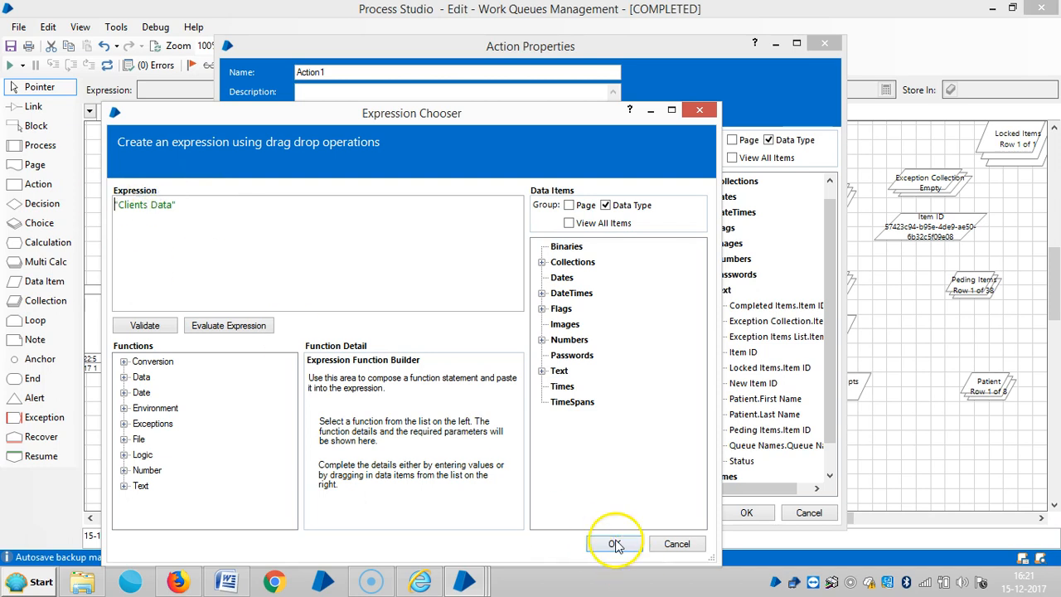
click(615, 543)
text(t)
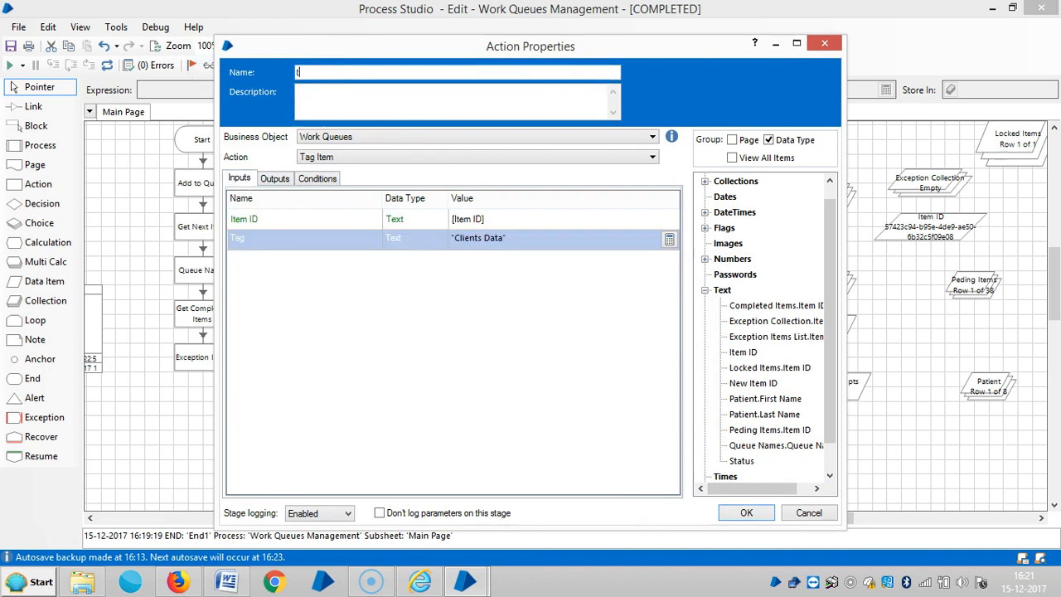
- Name the new action stage 'Tag Clients' and save it
text(ag Clice)
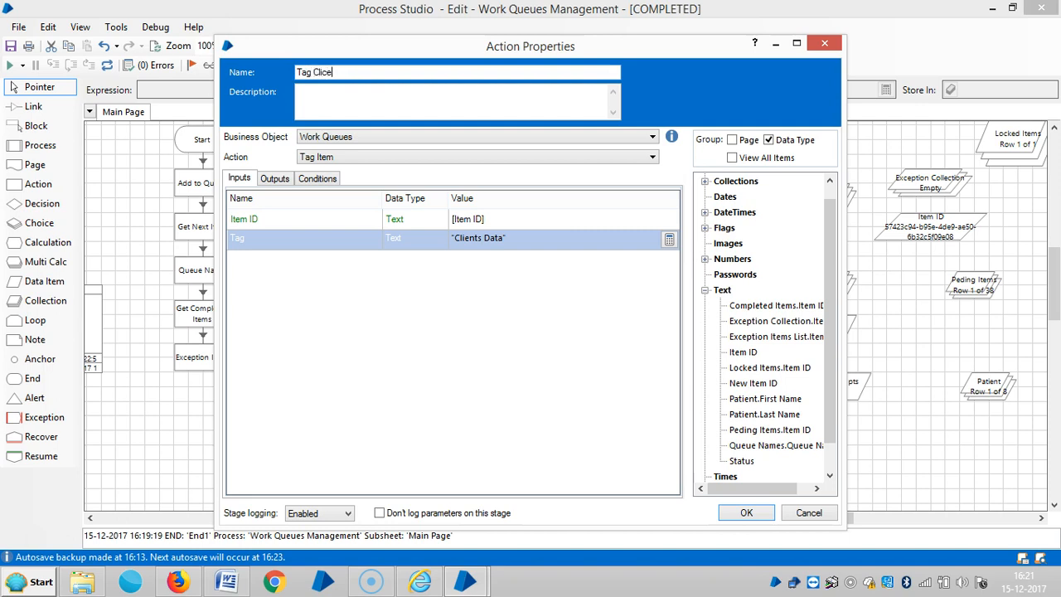
text(Clients)
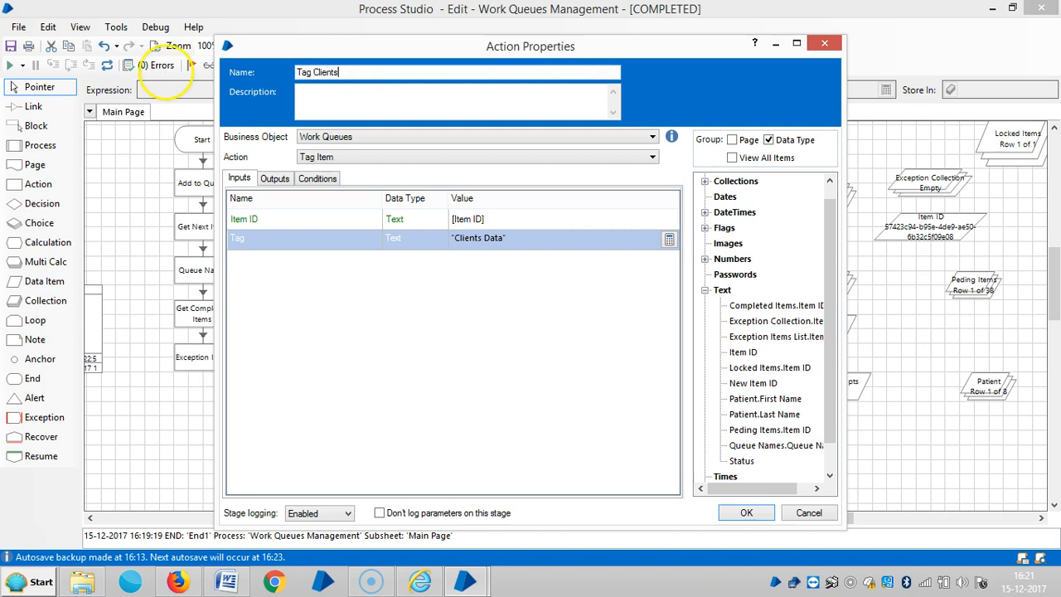
click(745, 512)
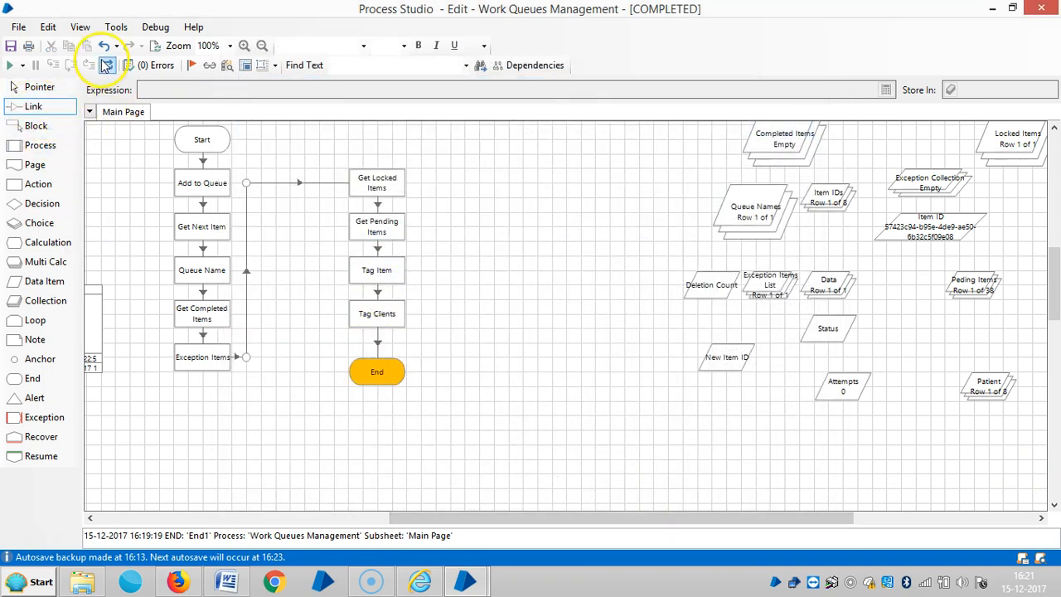
- Run Work Queues Management through Tag Clients to completion, then switch to the main window
click(9, 65)
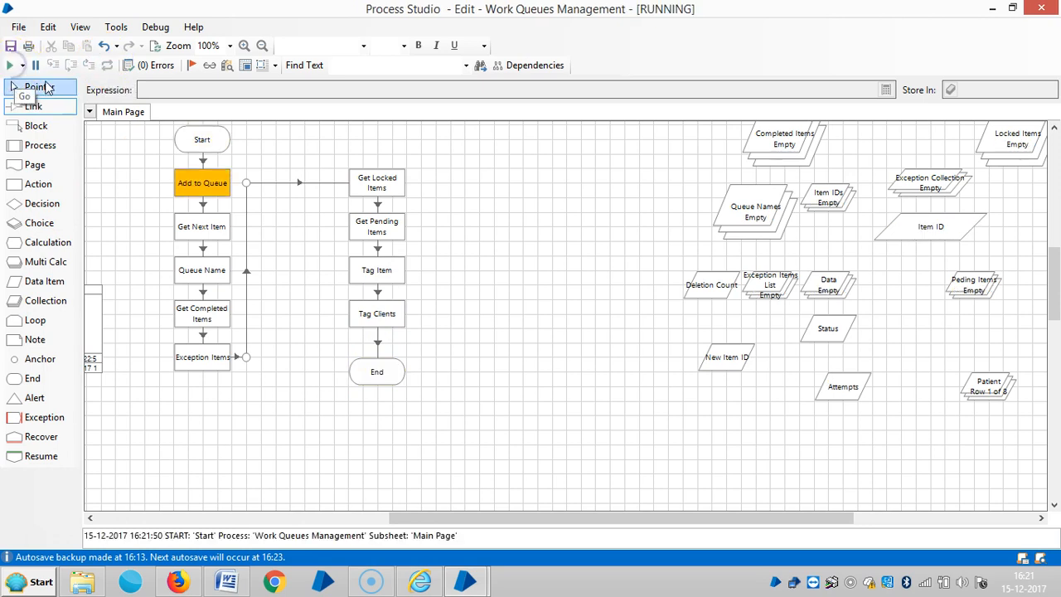
click(24, 65)
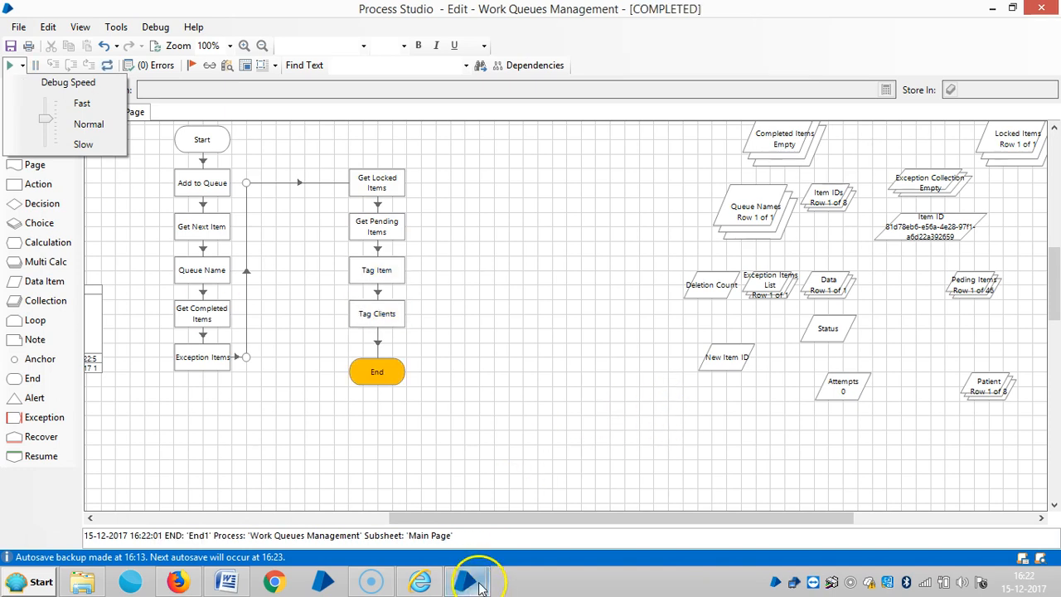
click(467, 580)
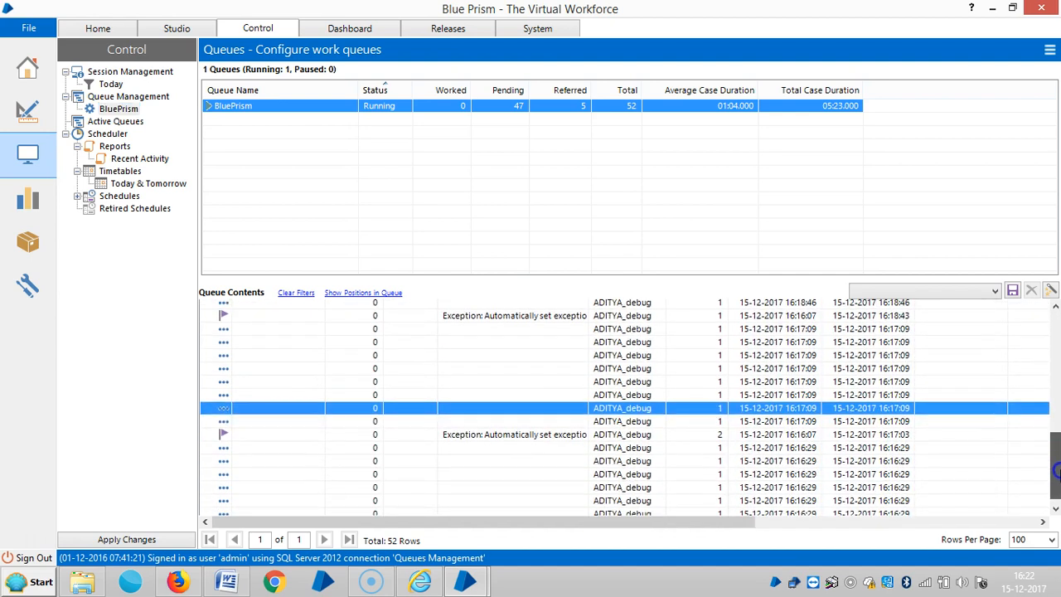
scroll(down, 3)
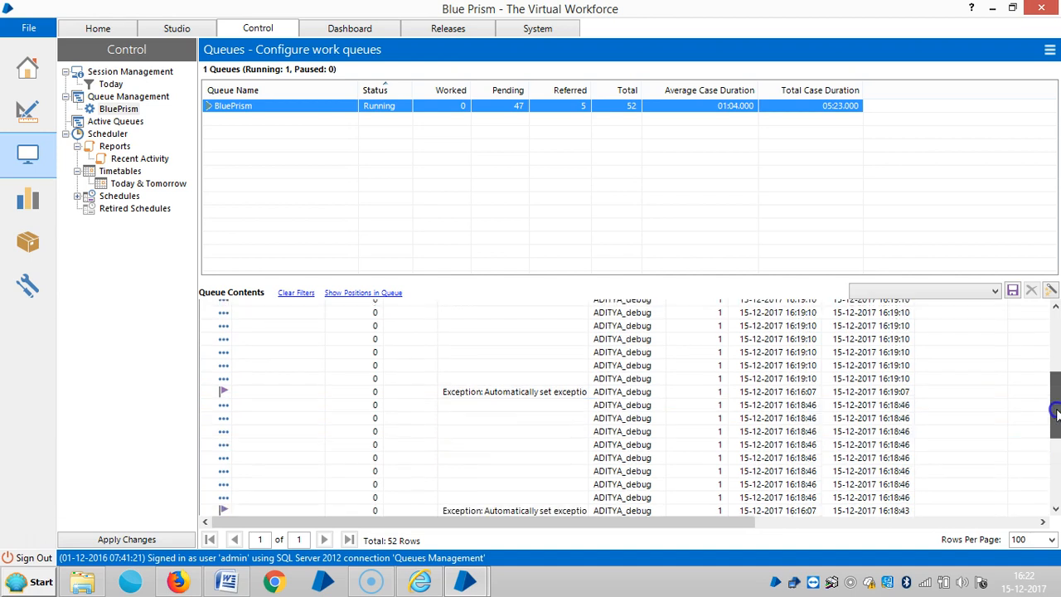
click(1025, 296)
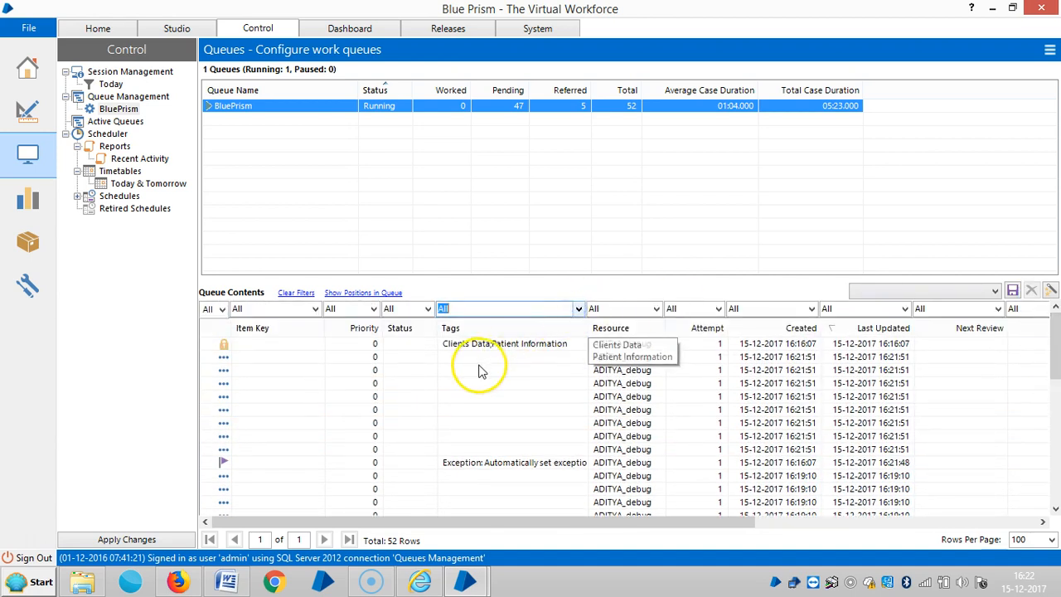
click(577, 309)
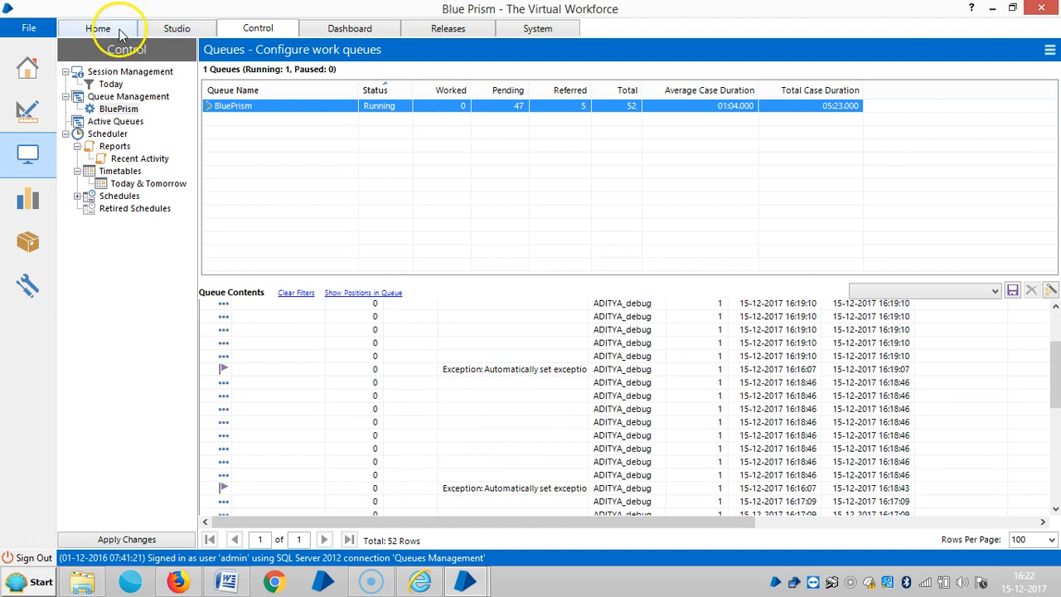
- Visit Studio, then return to Control's Session Management page
click(177, 28)
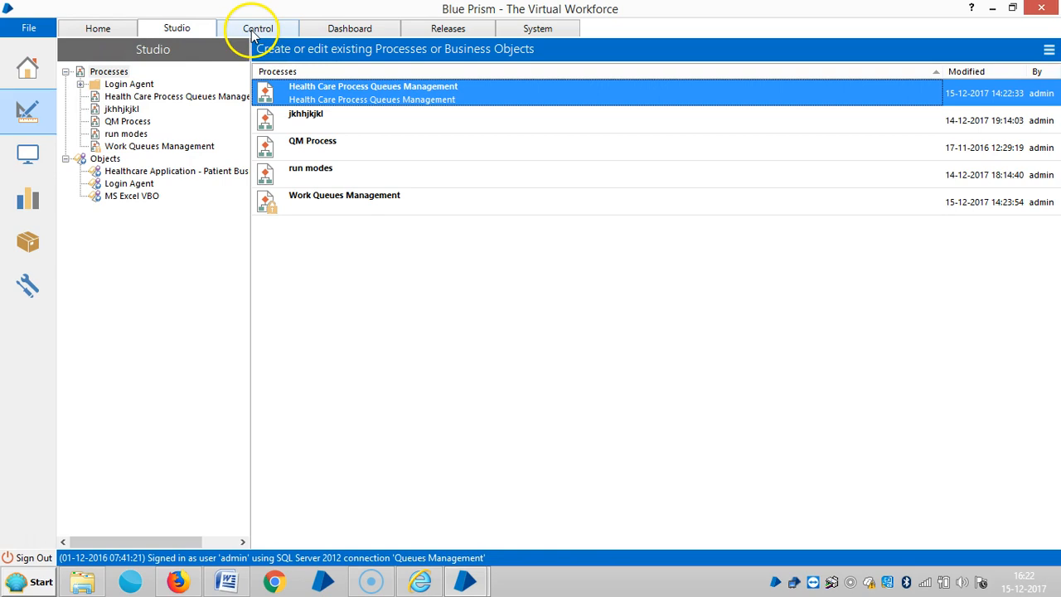
mouse_move(313, 40)
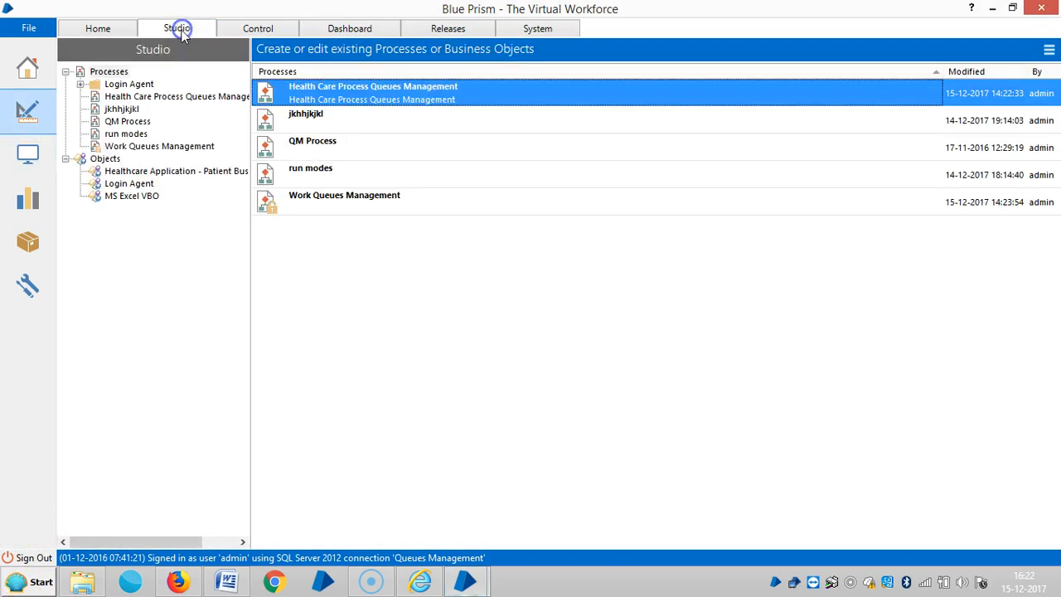
mouse_move(382, 512)
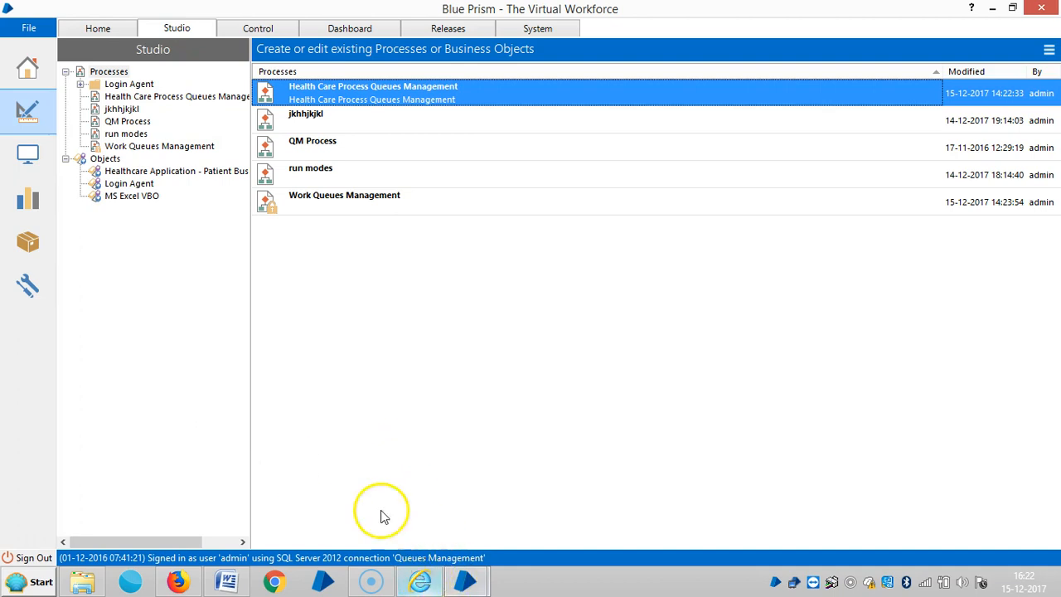
click(257, 28)
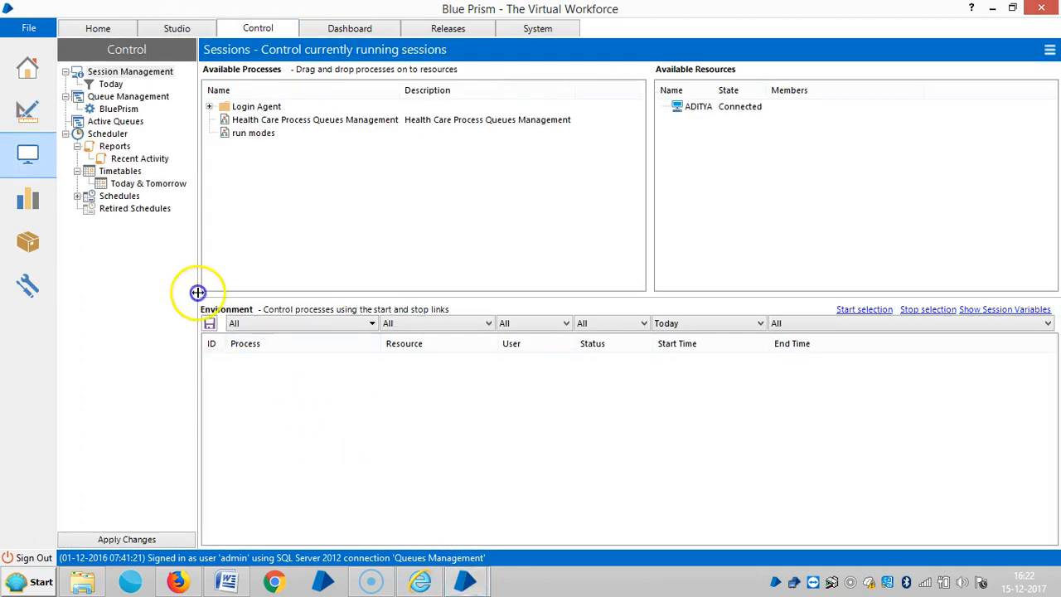
- Open the BluePrism queue and inspect the top item's Clients Data and Patient Information tags
click(118, 109)
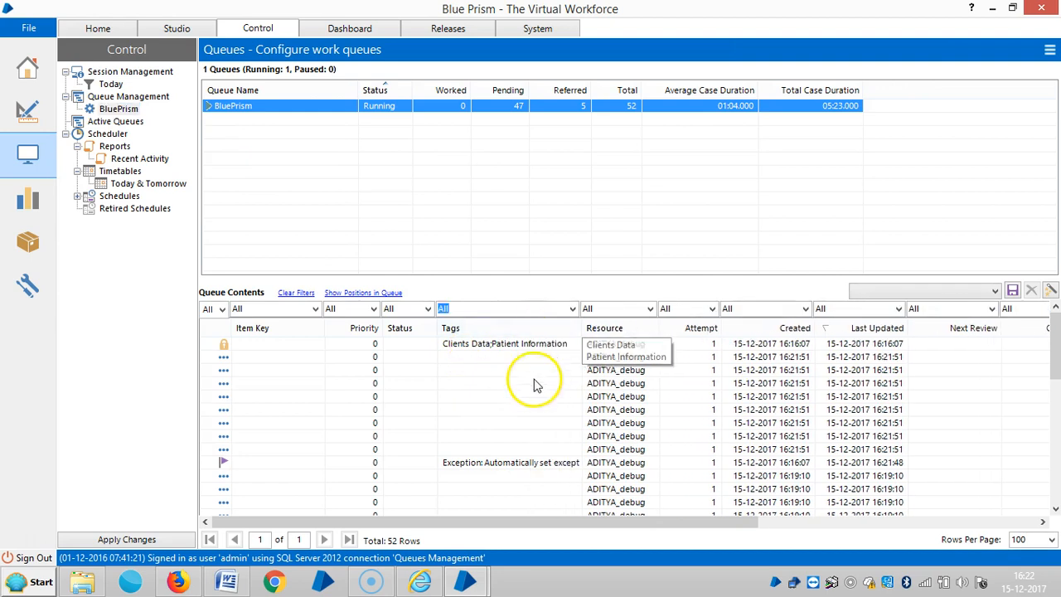
right_click(523, 343)
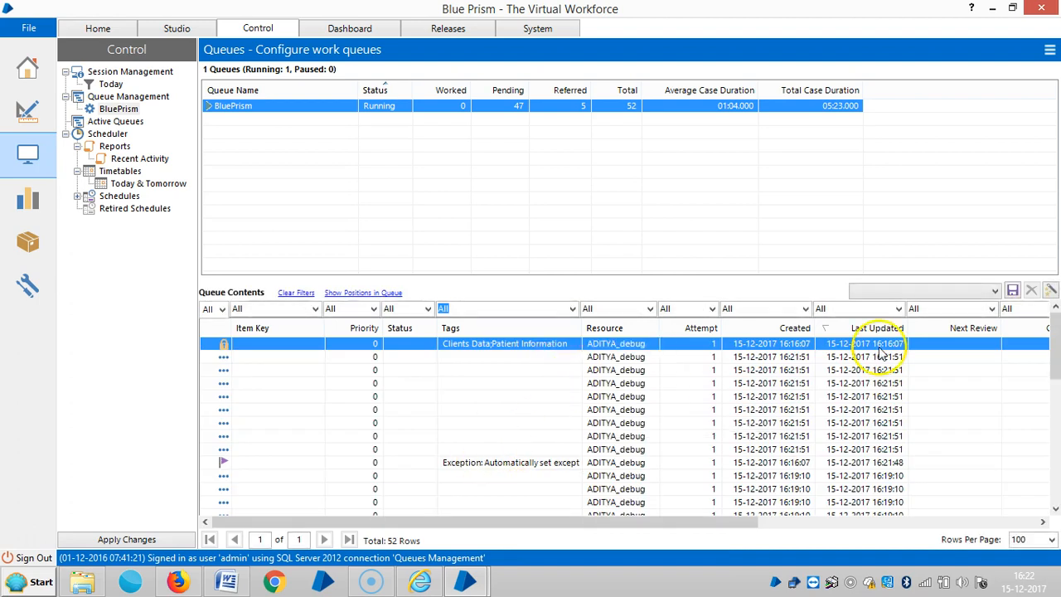
mouse_move(740, 308)
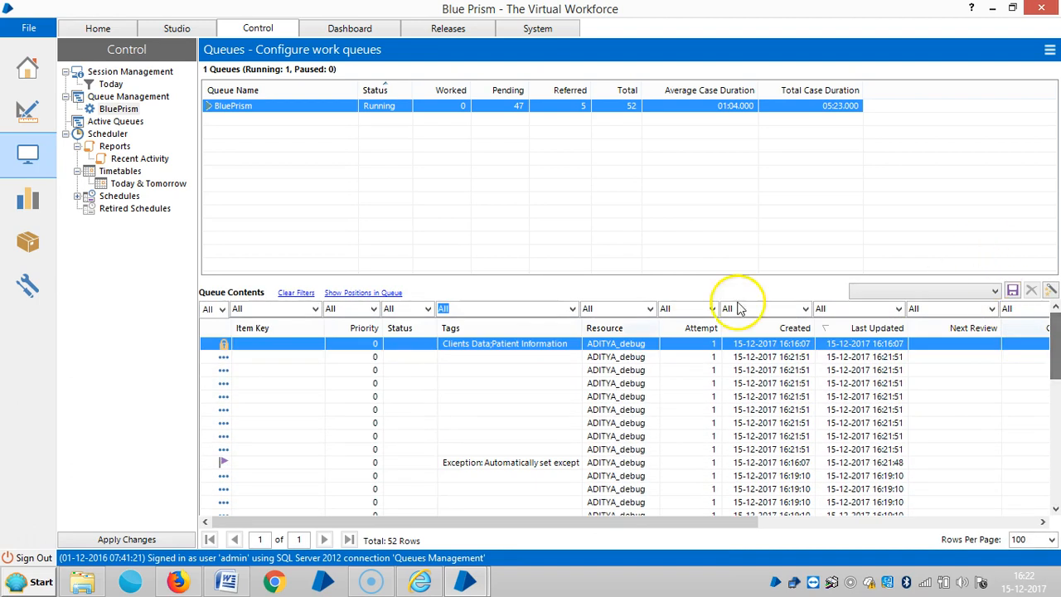